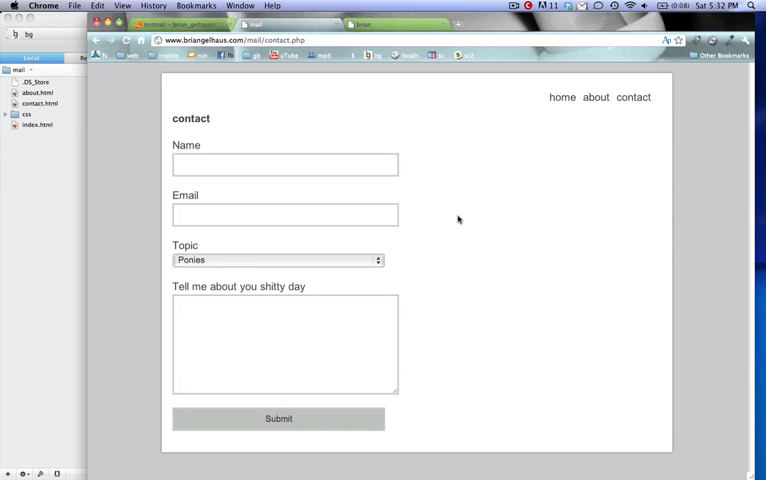
pyautogui.moveTo(424, 170)
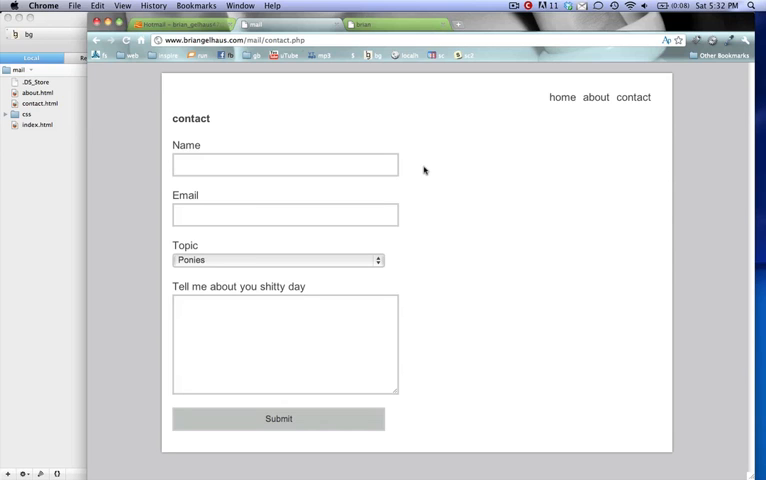
# Fill the live form with name brian, a brian@...com email and placeholder message text
pyautogui.click(284, 164)
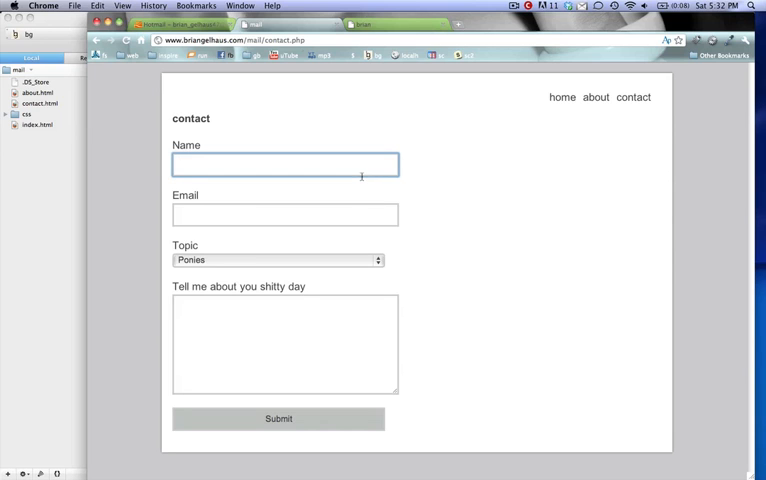
pyautogui.write('brian')
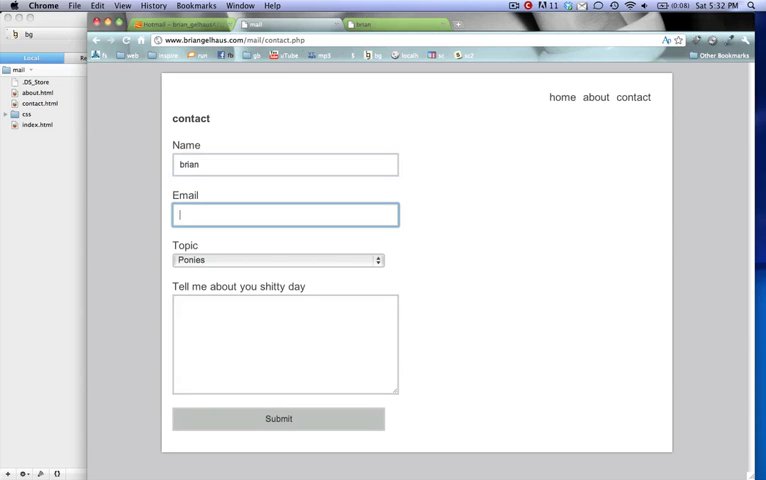
pyautogui.write('brian@')
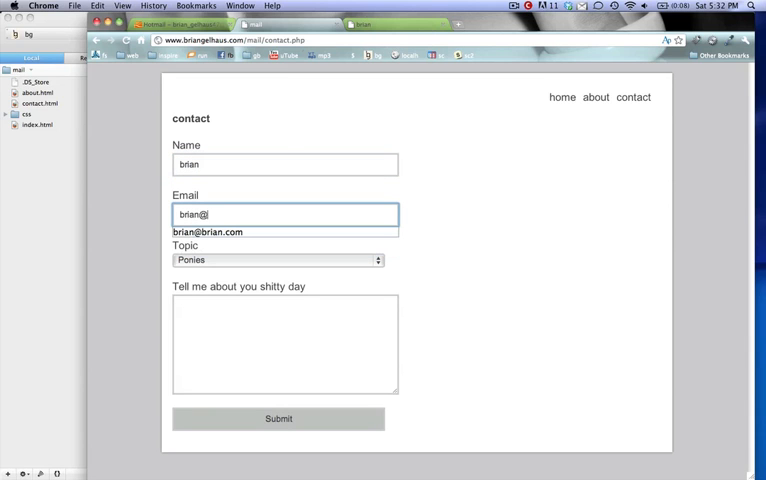
pyautogui.write('brian@')
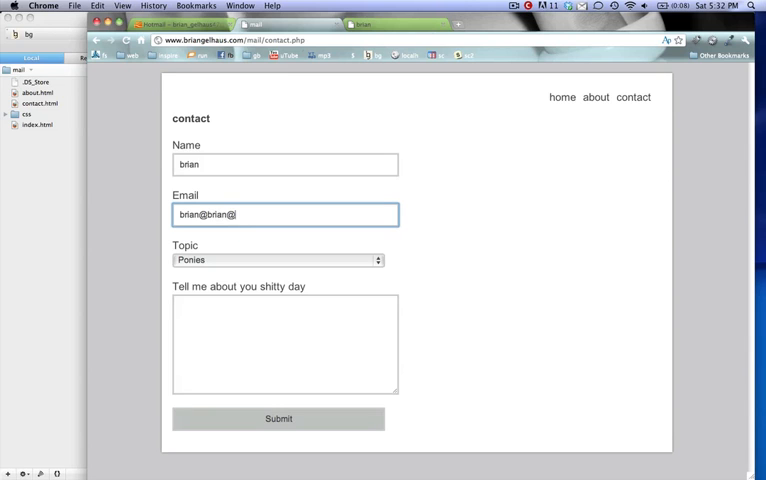
pyautogui.write('.com')
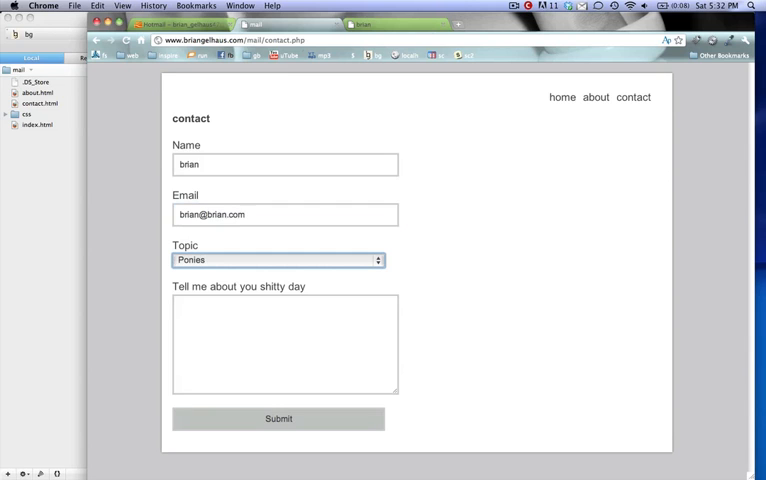
pyautogui.write('dsfasdfasfsfdsfsf')
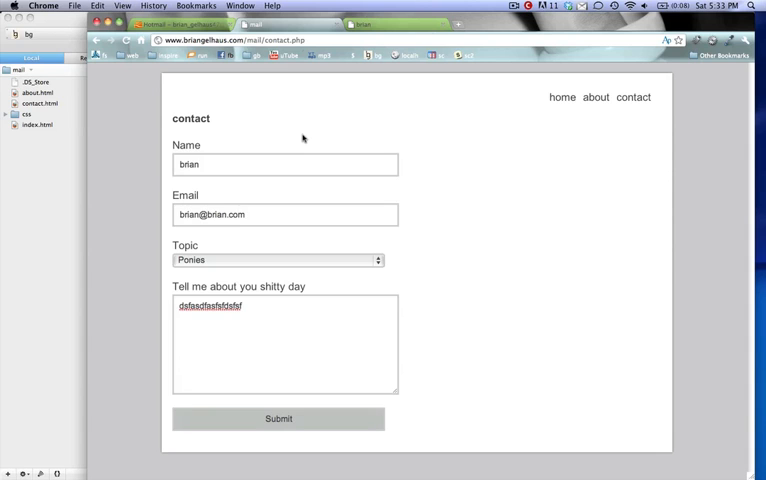
pyautogui.moveTo(268, 130)
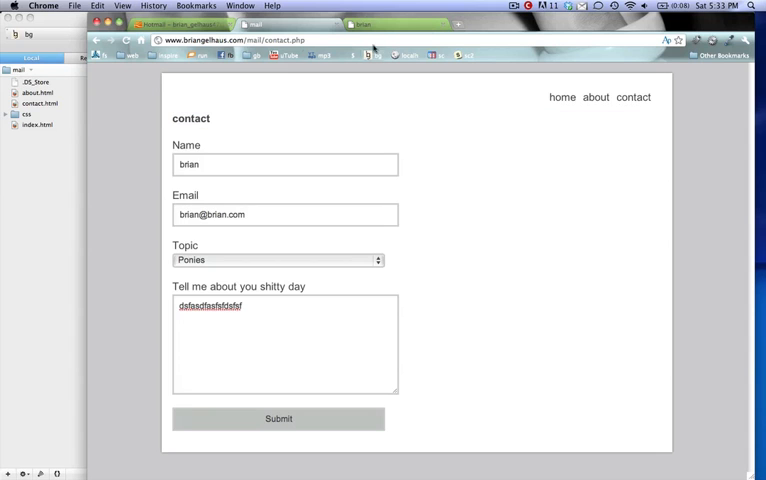
pyautogui.moveTo(298, 128)
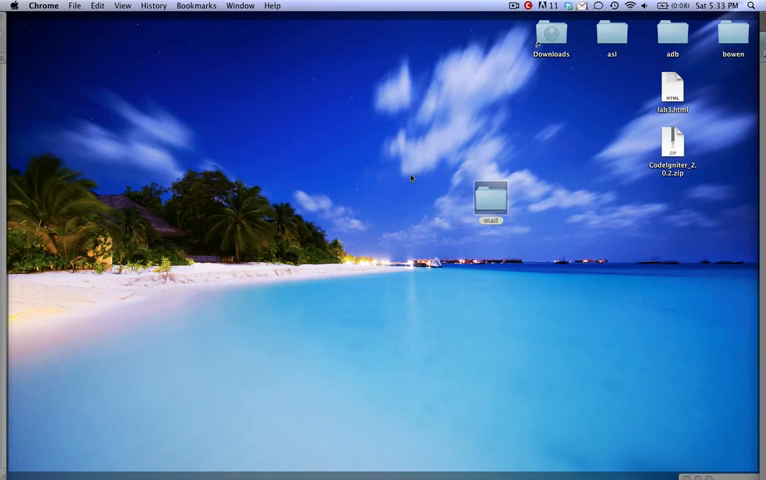
# Open the mail site folder, check index.html and contact.html, and look inside the css folder
pyautogui.doubleClick(488, 196)
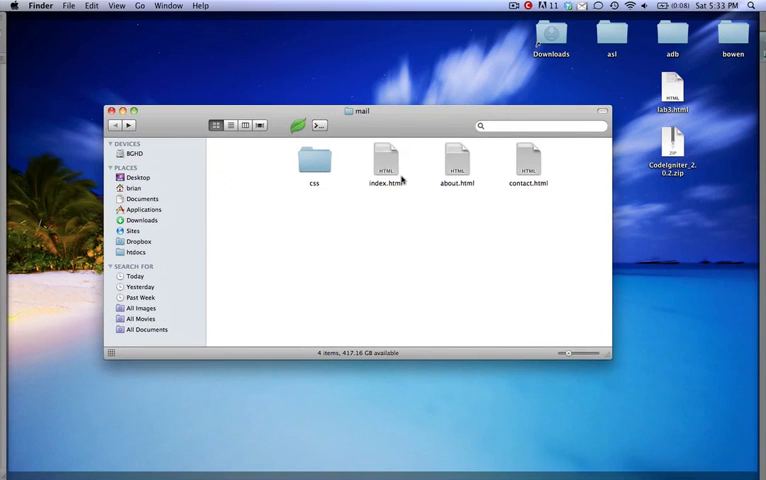
pyautogui.click(384, 160)
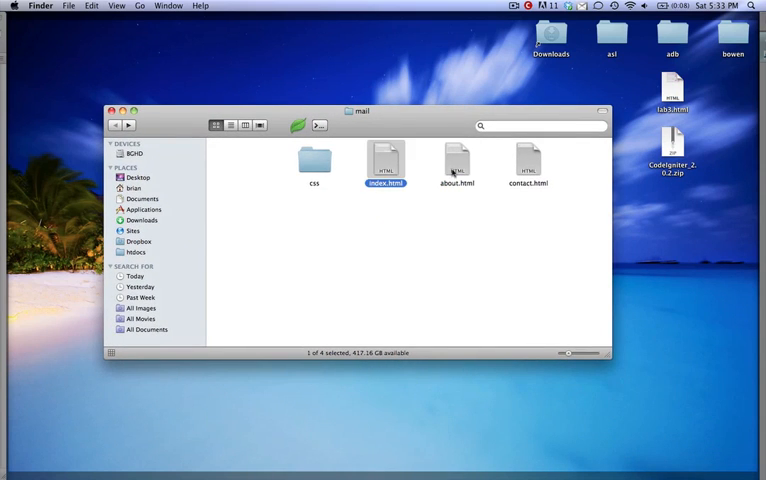
pyautogui.click(528, 160)
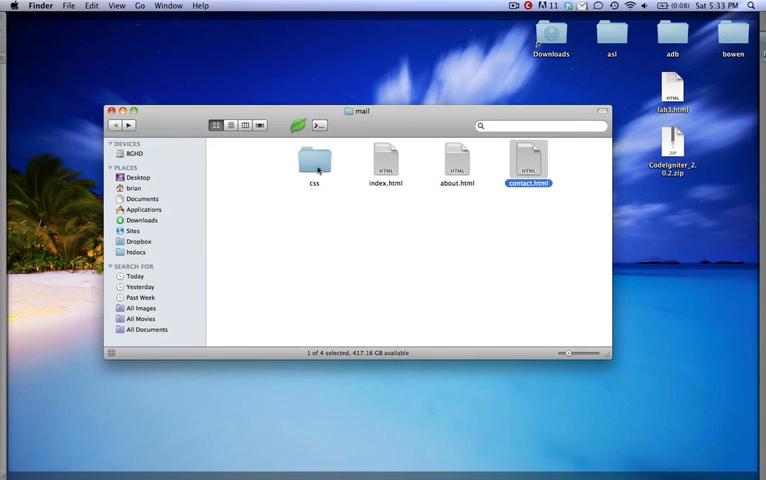
pyautogui.doubleClick(314, 160)
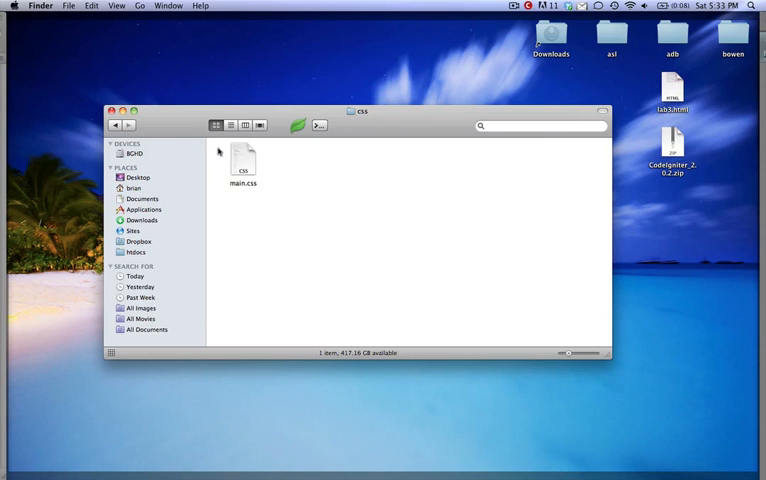
pyautogui.click(242, 160)
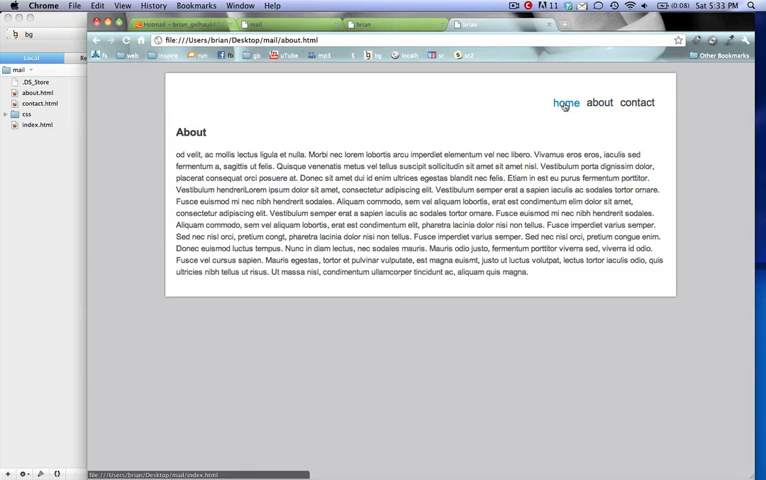
# Browse the local site from about.html to Home and then the bare Contact page
pyautogui.click(564, 104)
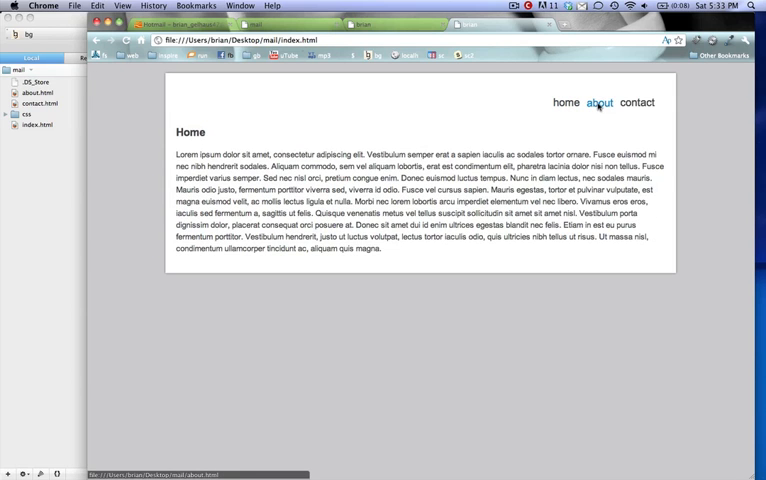
pyautogui.click(636, 102)
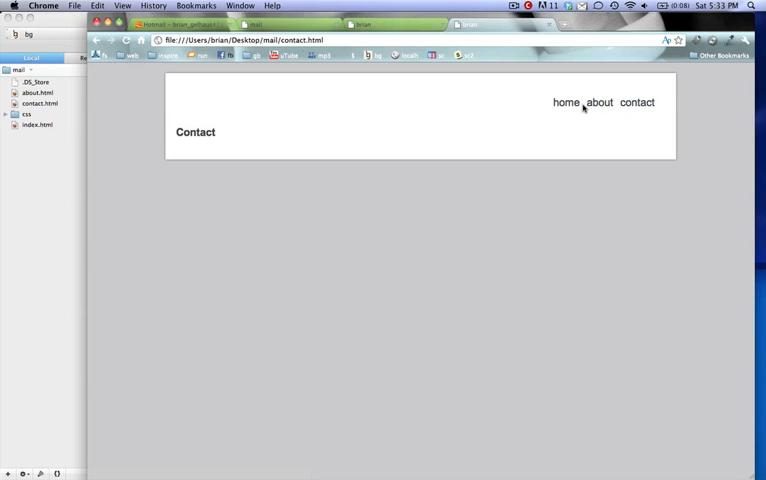
pyautogui.click(566, 102)
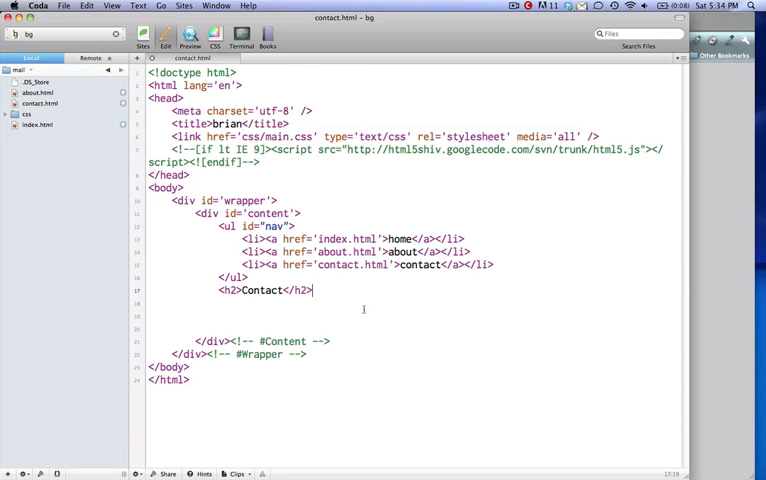
# Start a <form method="post"> under Contact with a <ul>, <li> and a label for="name"
pyautogui.write('<form')
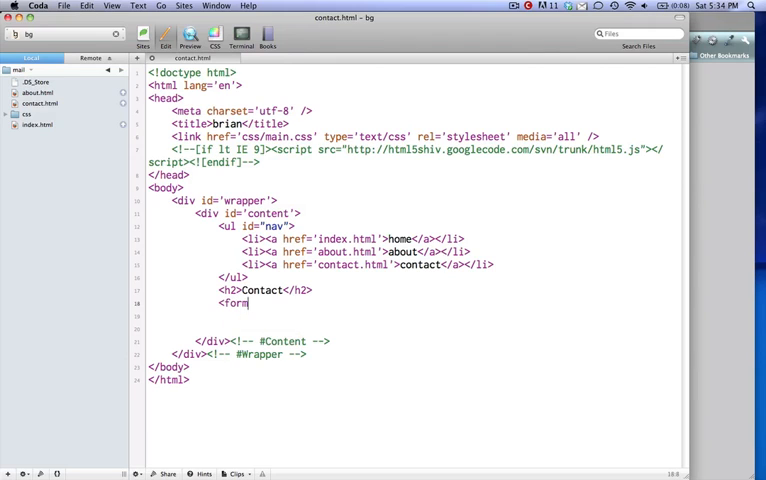
pyautogui.write('action="?')
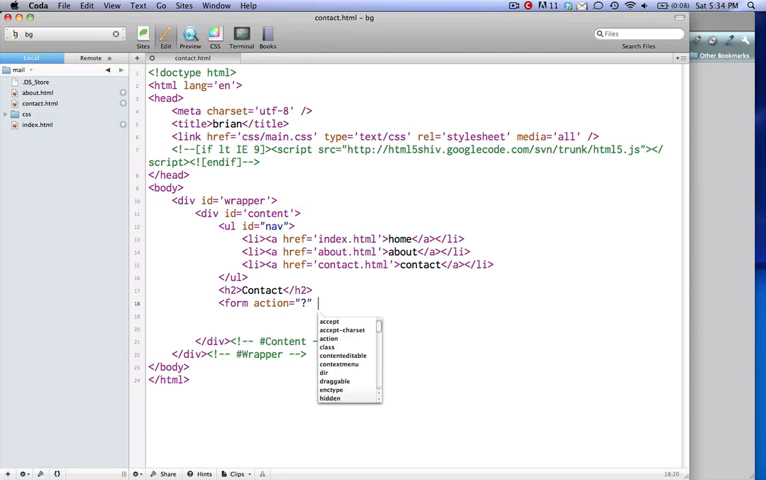
pyautogui.write('method=""')
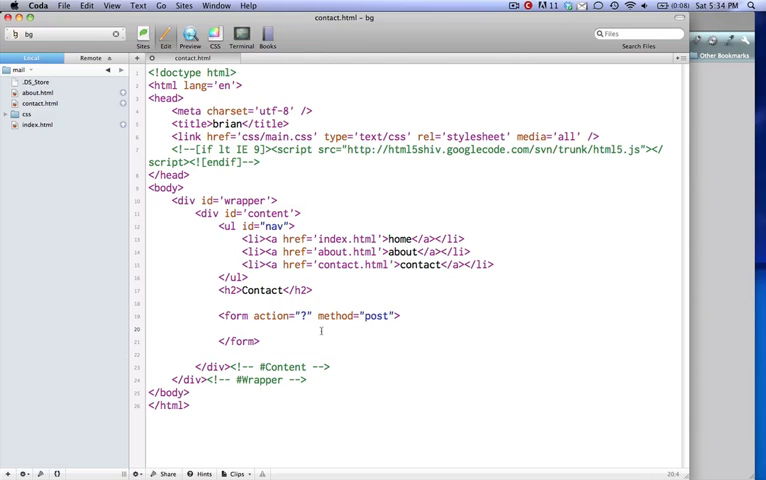
pyautogui.write('<ul>')
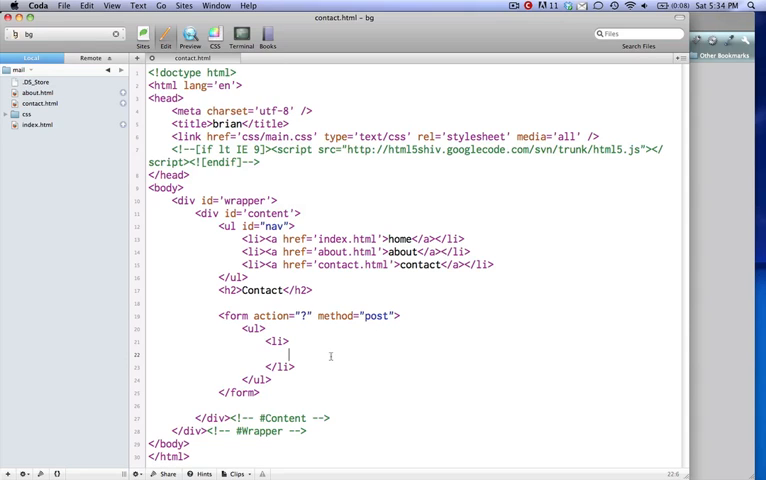
pyautogui.write('<label for')
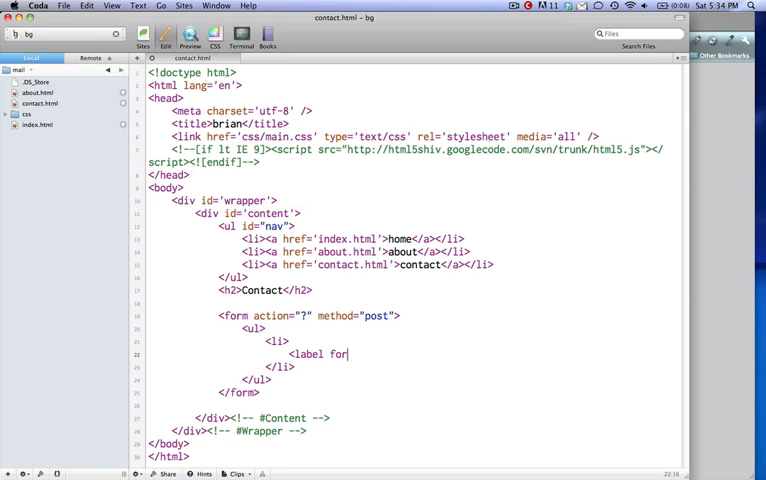
pyautogui.write('="nam"')
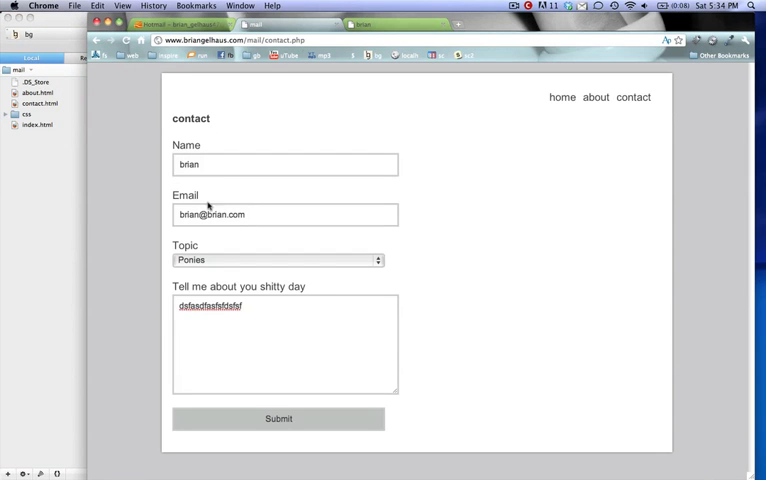
pyautogui.moveTo(198, 292)
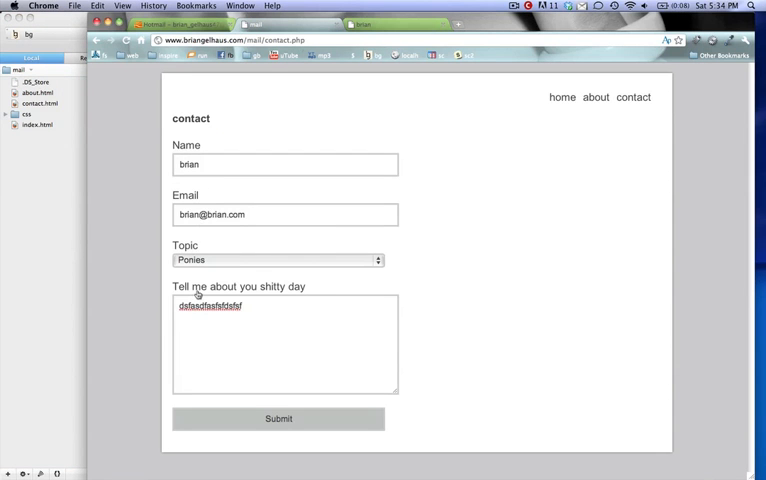
pyautogui.moveTo(100, 276)
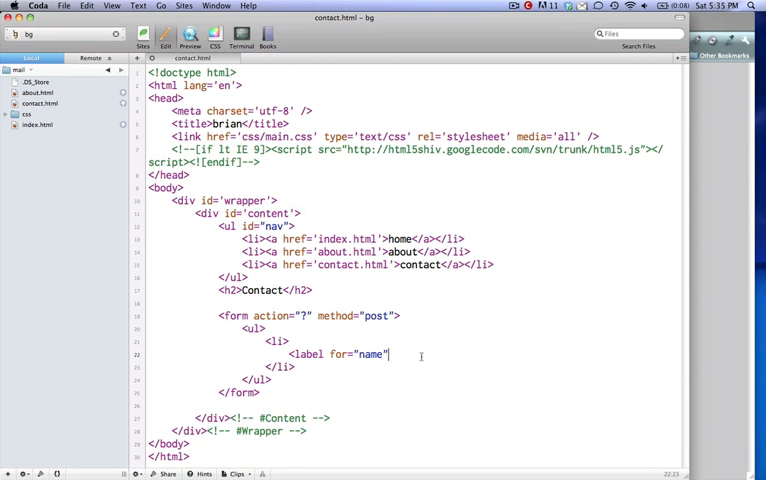
# Finish the Name: label and add <input type="text" name="name" id="name" />
pyautogui.write('></label>')
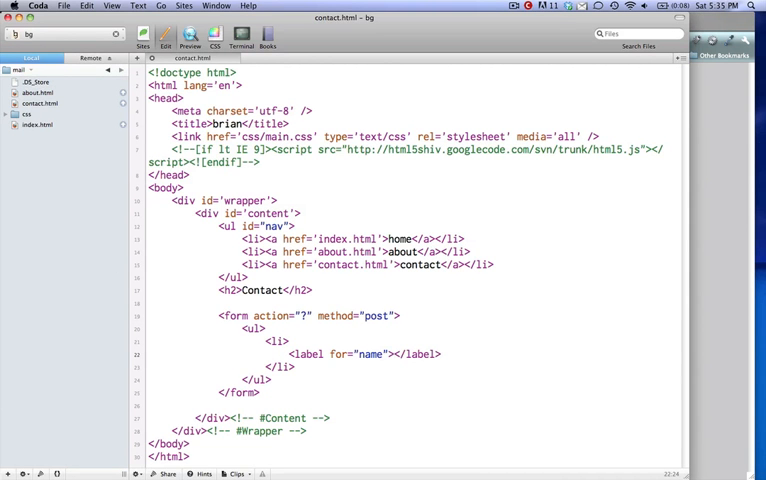
pyautogui.write('Name:')
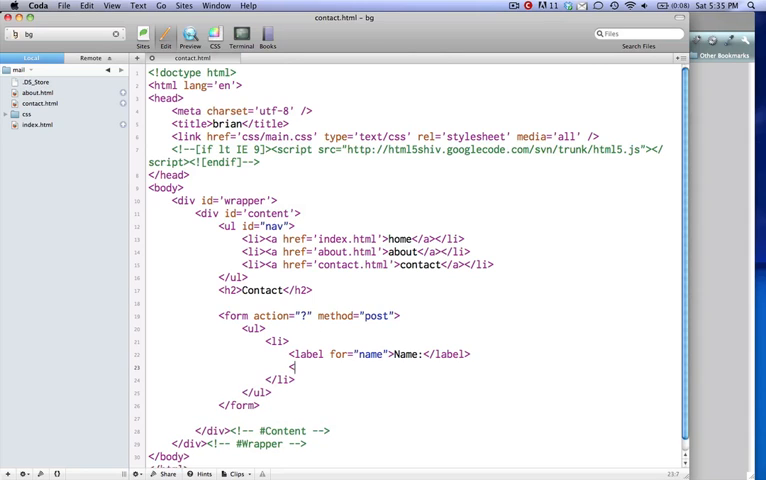
pyautogui.write('input type="text')
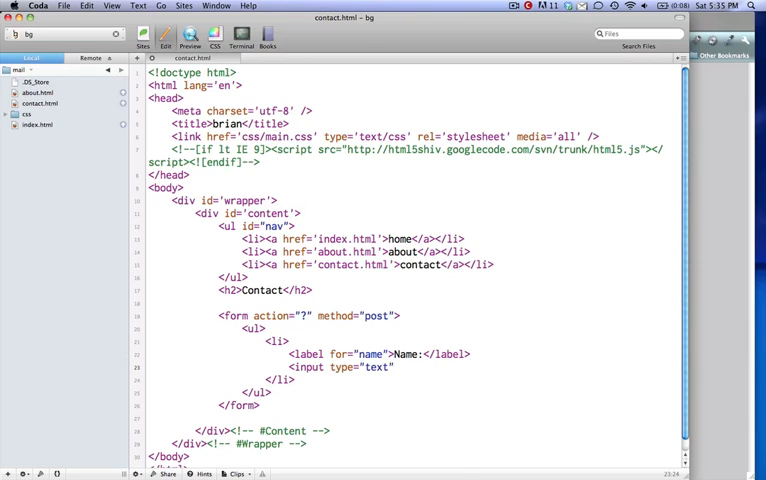
pyautogui.write('name=""')
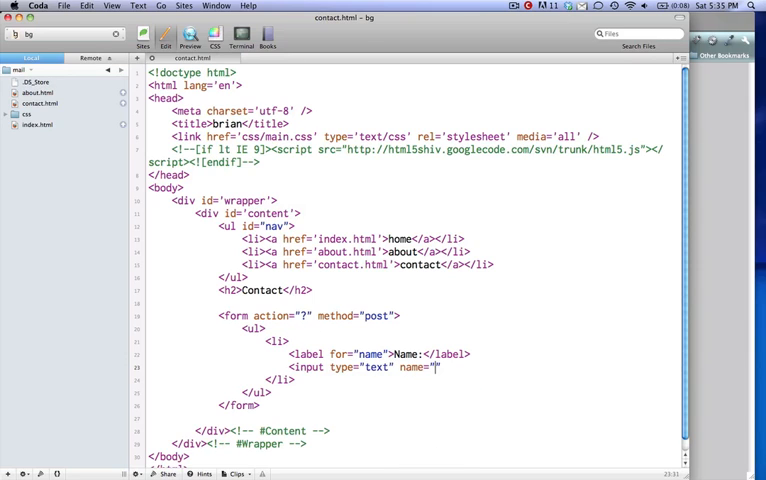
pyautogui.write('name" id="name"')
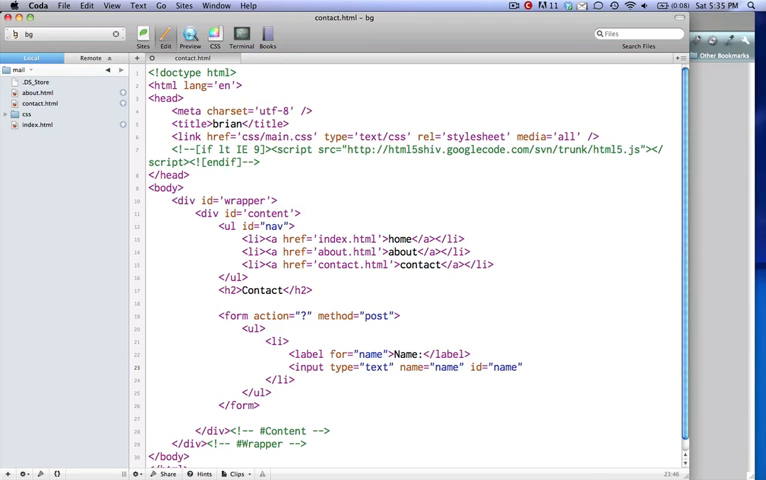
pyautogui.write('/>')
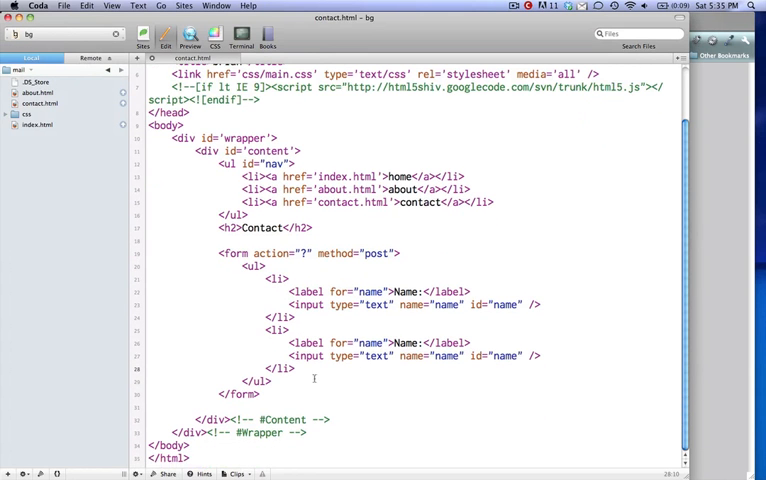
# Turn the duplicated item into an Email: label with an email text input (for, name, id = email)
pyautogui.doubleClick(406, 342)
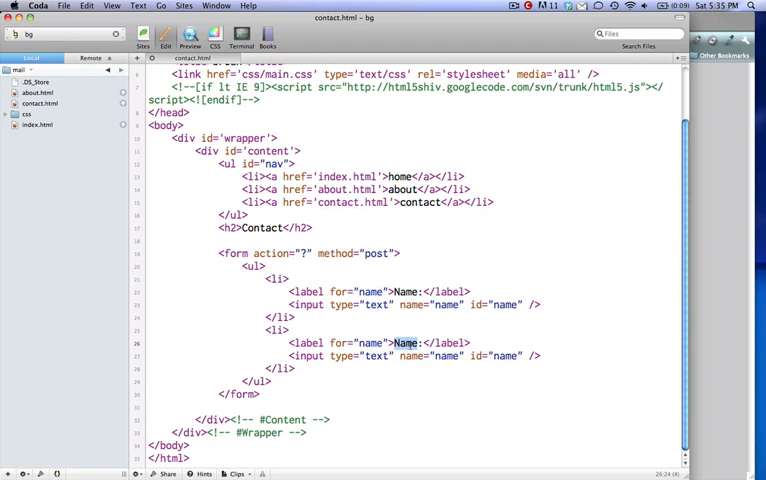
pyautogui.write('Email')
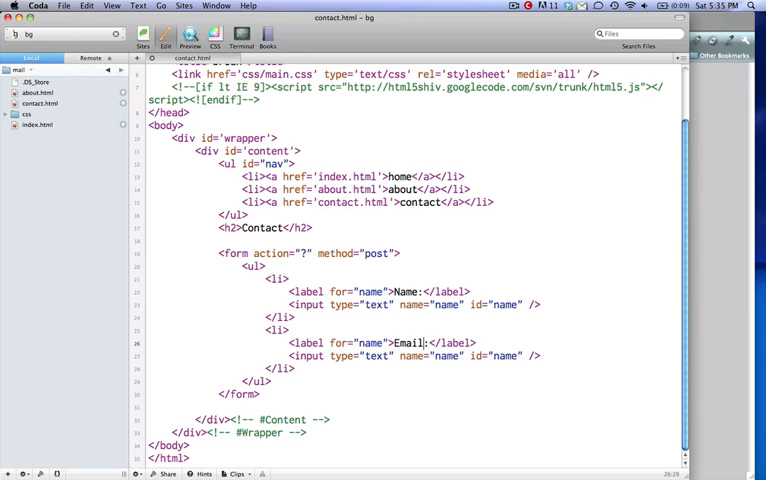
pyautogui.write('e')
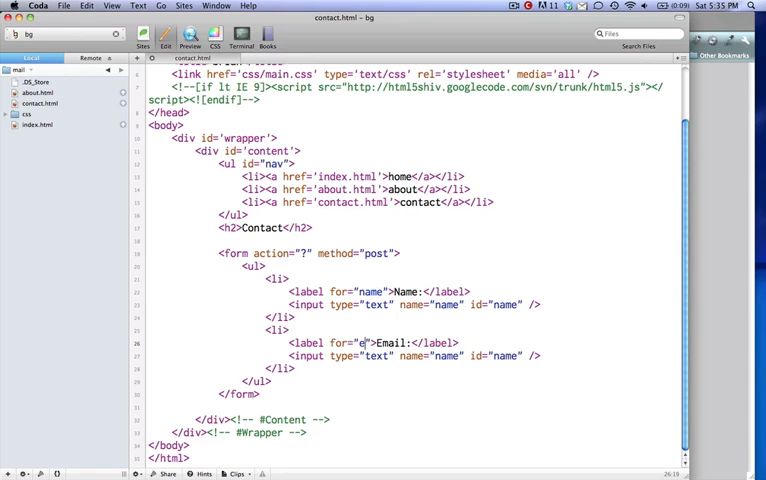
pyautogui.write('mail')
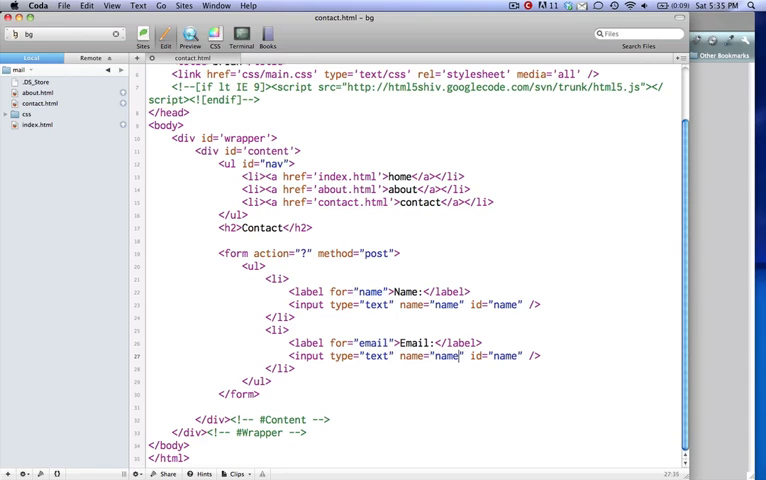
pyautogui.write('email')
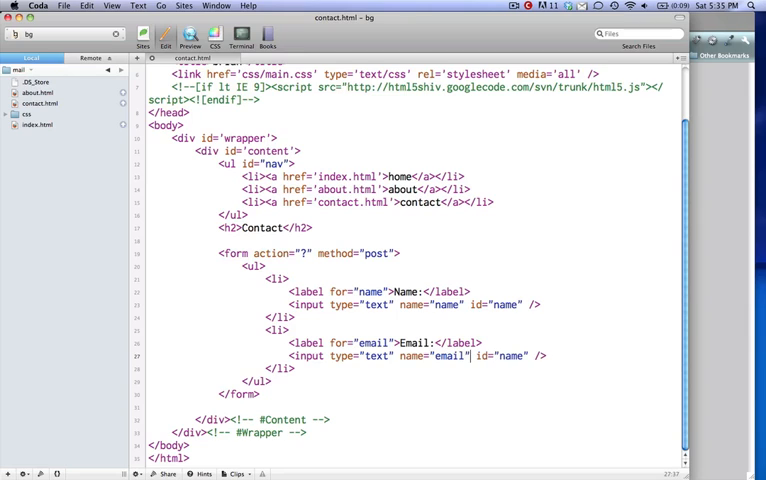
pyautogui.write('email')
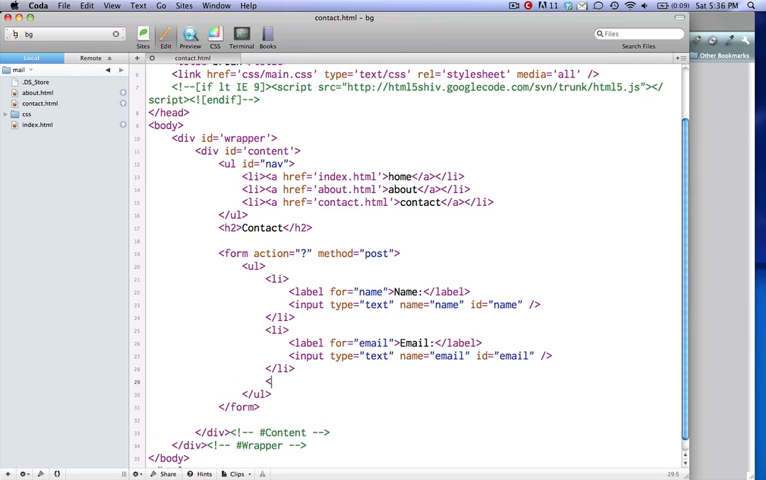
# Add a new item with <label for="topic">Topic:</label> and start its <select>
pyautogui.press('Return')
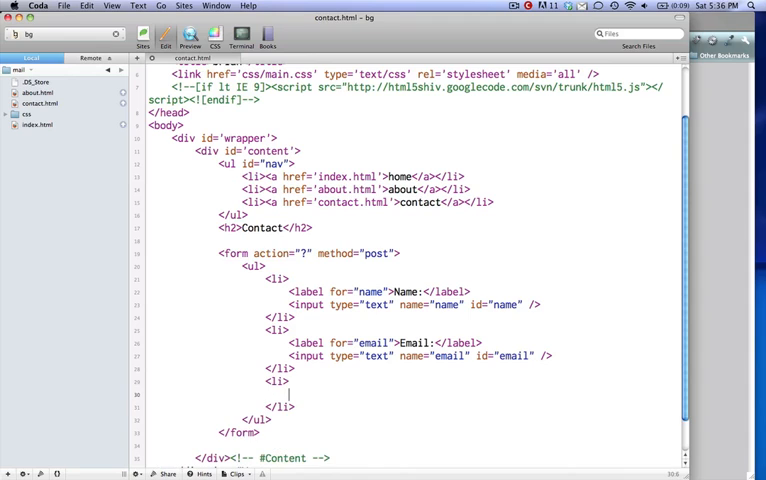
pyautogui.write('<se')
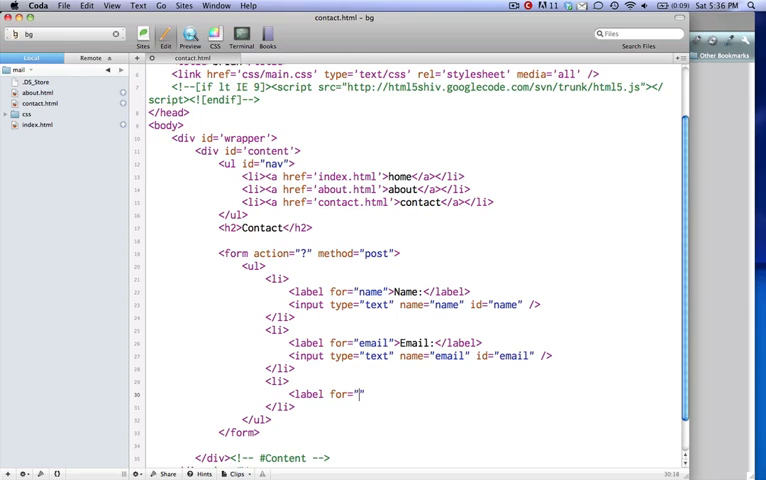
pyautogui.write('topic"')
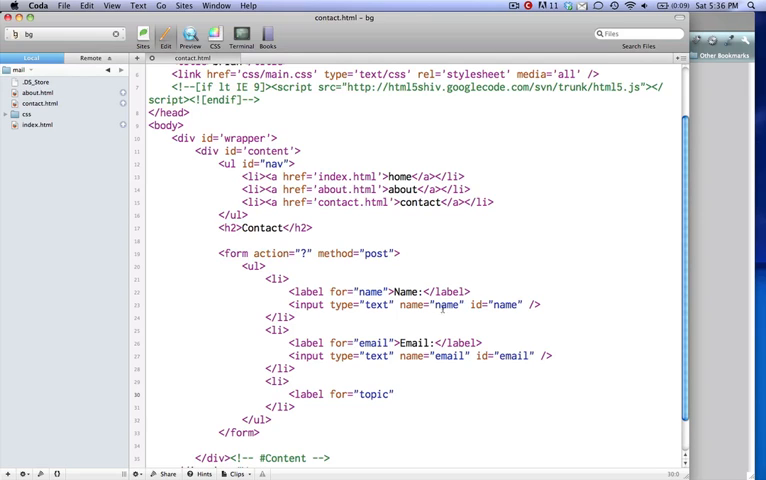
pyautogui.write('></label>')
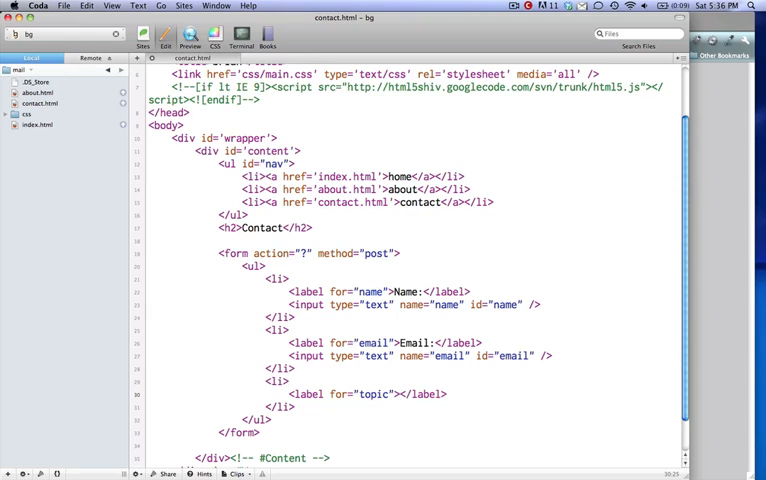
pyautogui.write('Topic:')
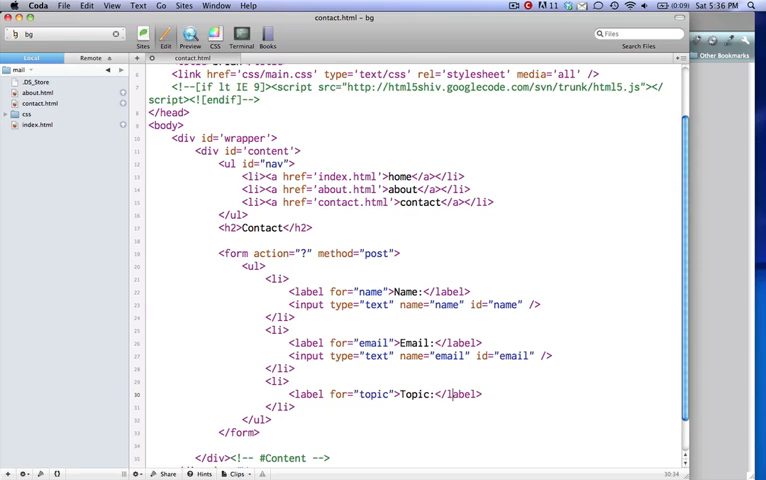
pyautogui.write('<select>')
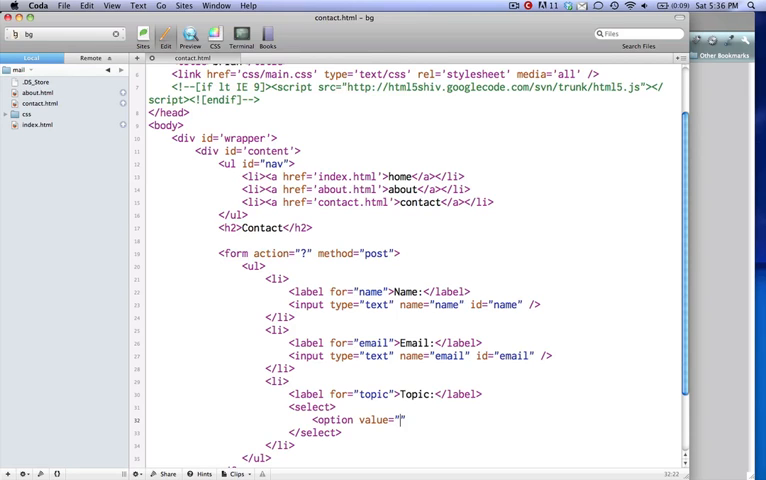
# Add three options to the Topic select: Ponies, Mexicans and Weiner
pyautogui.write('P')
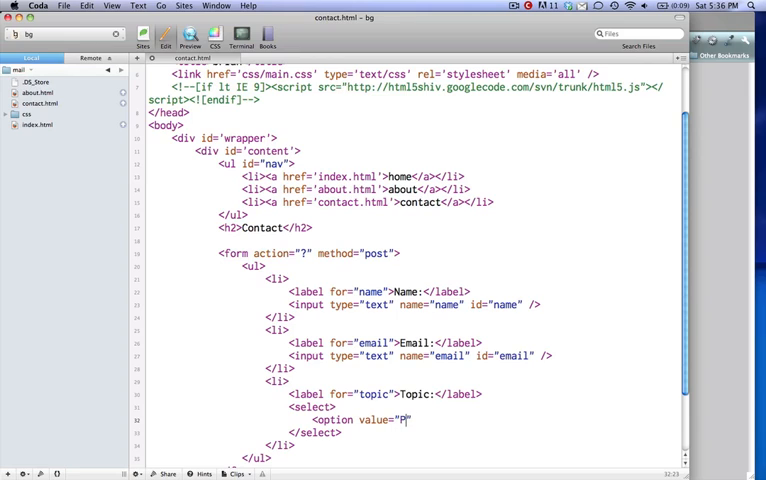
pyautogui.write('onie')
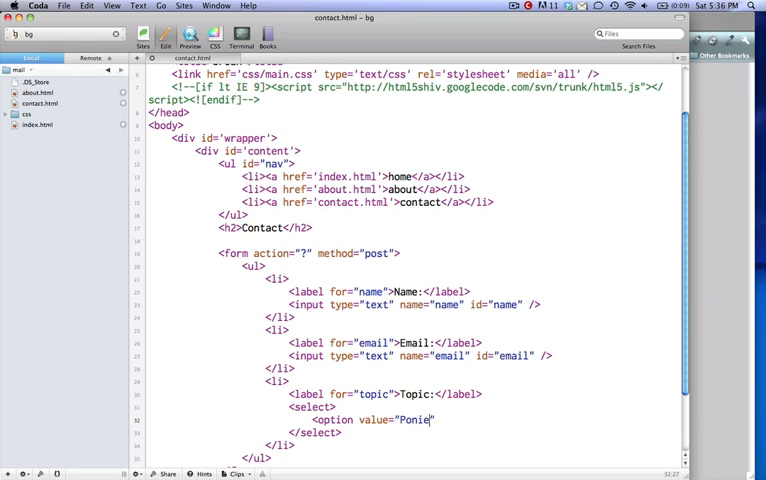
pyautogui.write('s')
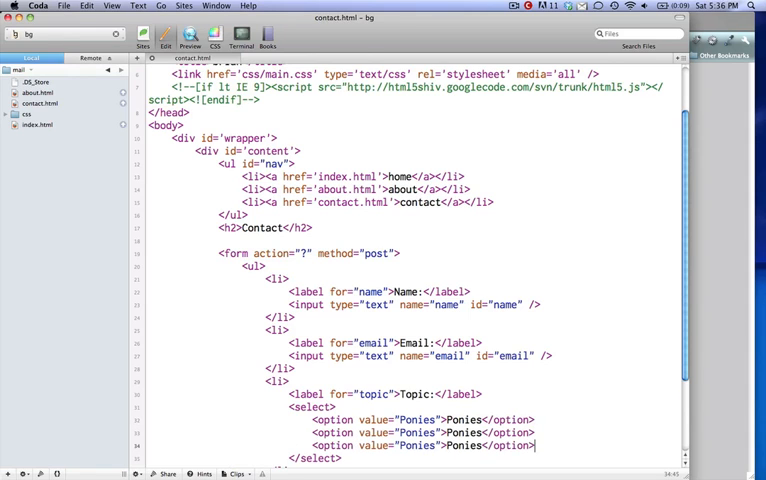
pyautogui.scroll(-3)
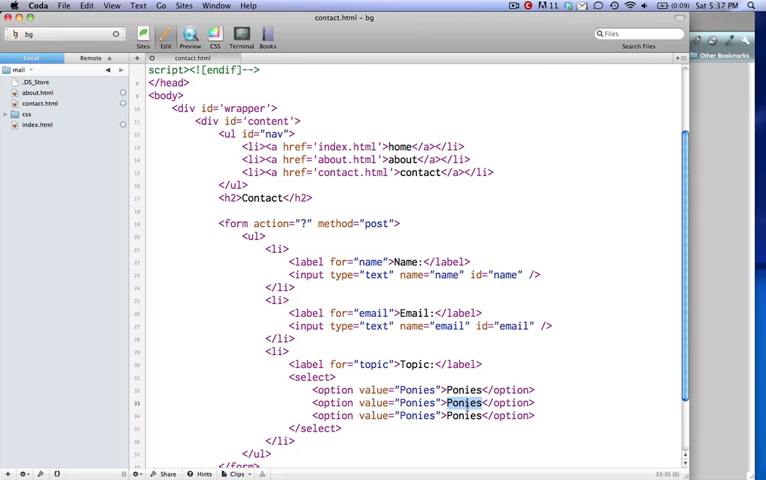
pyautogui.write('Mexican')
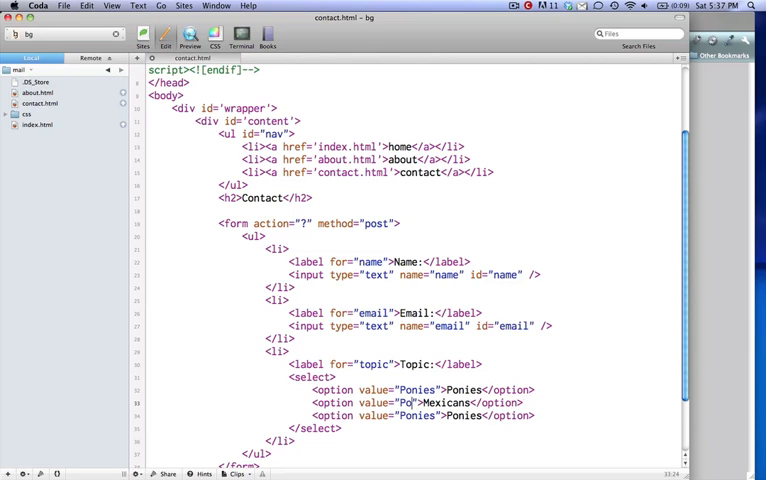
pyautogui.write('Mexicans')
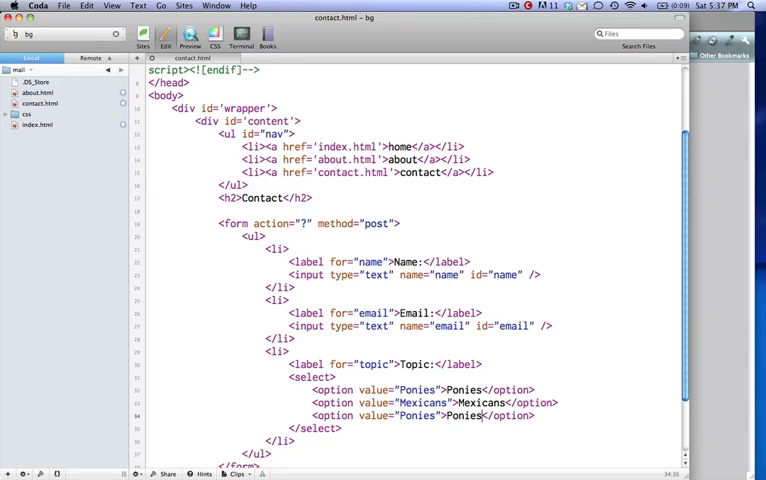
pyautogui.write('Weiner')
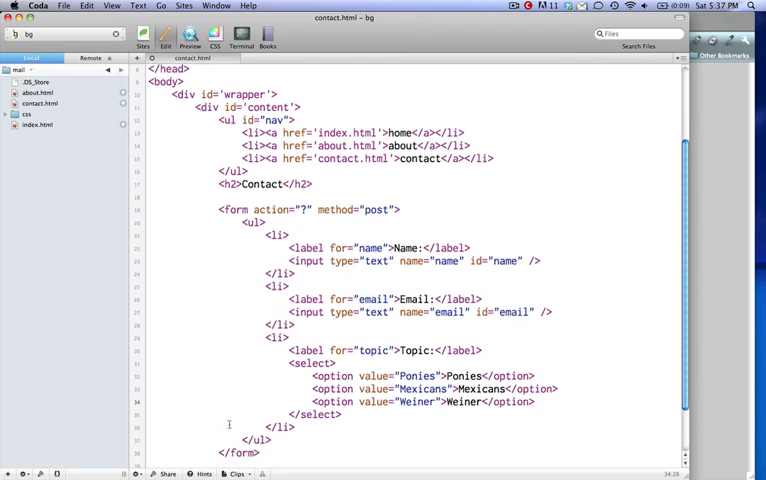
# Add an empty <li></li> below the Topic item, glancing at the live form in Chrome
pyautogui.scroll(-3)
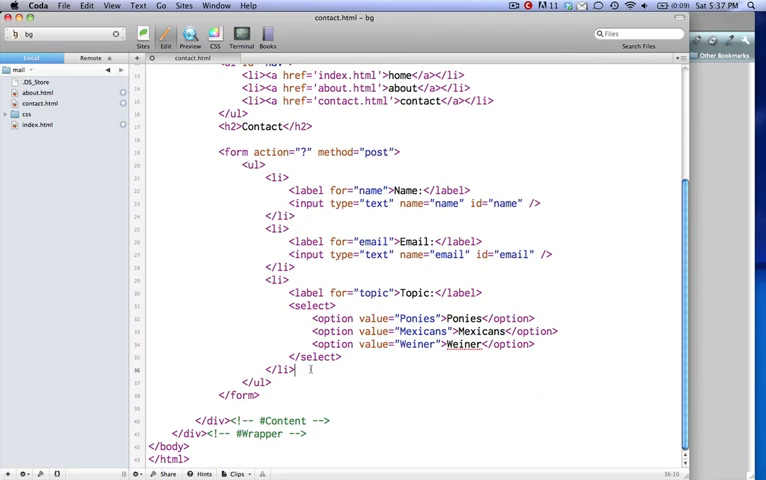
pyautogui.press('return')
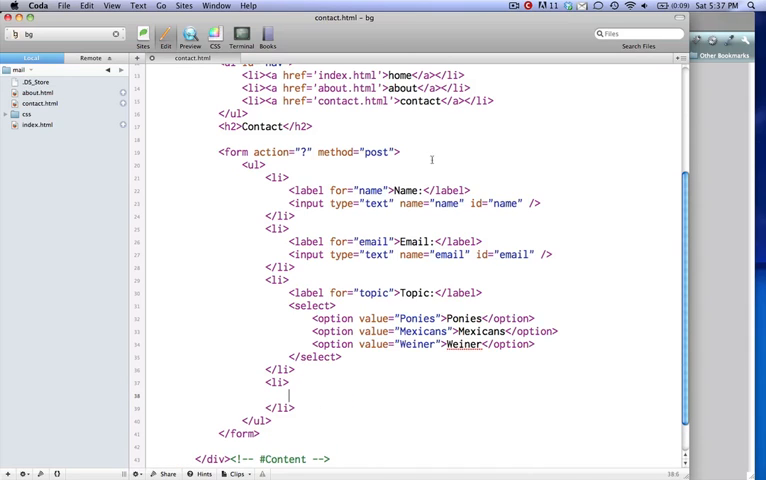
pyautogui.doubleClick(384, 240)
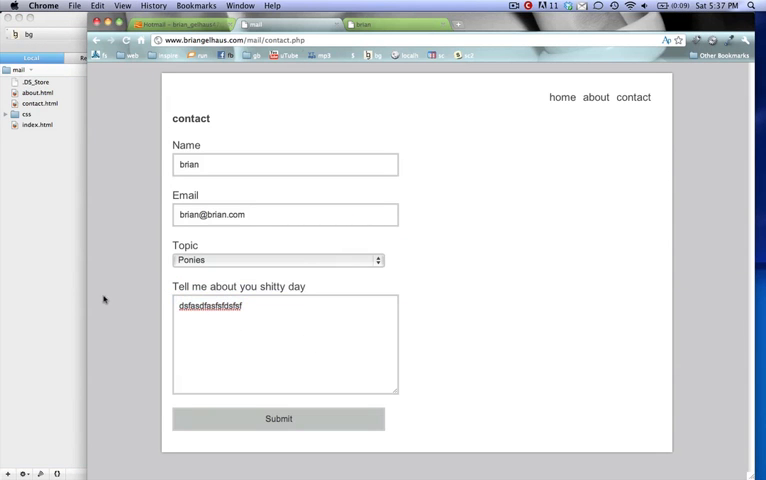
pyautogui.scroll(-3)
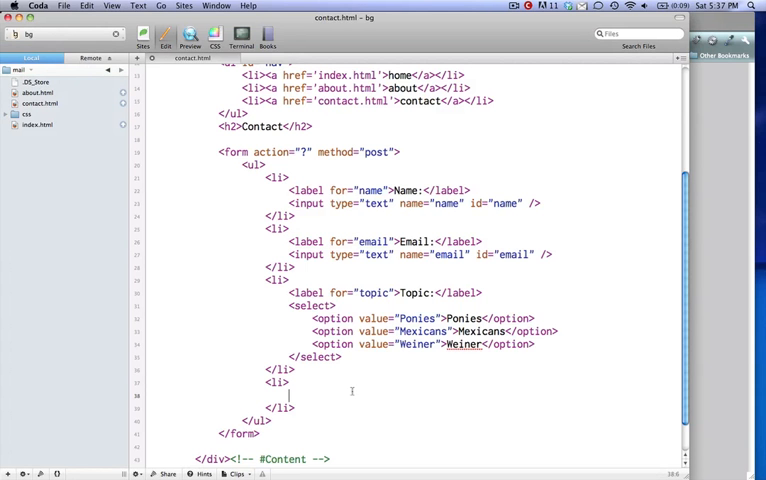
# Paste the Email label, retarget it to message with the 'tell me about your day' text, and start a textarea
pyautogui.write('<label for="email">Email:</label>')
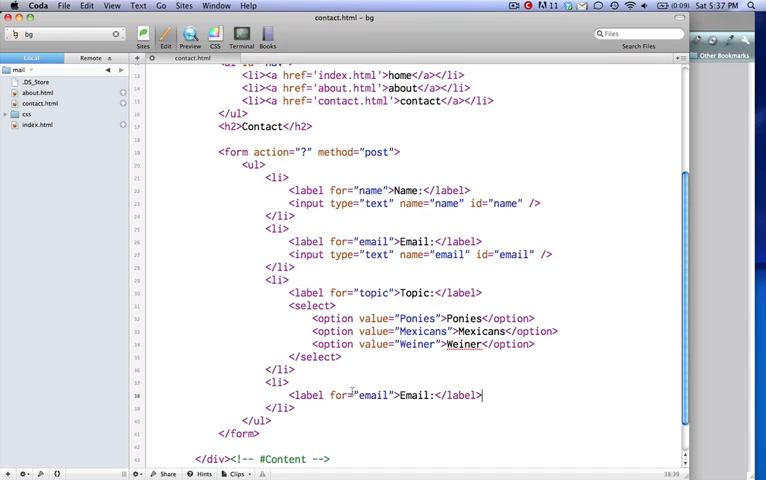
pyautogui.doubleClick(372, 396)
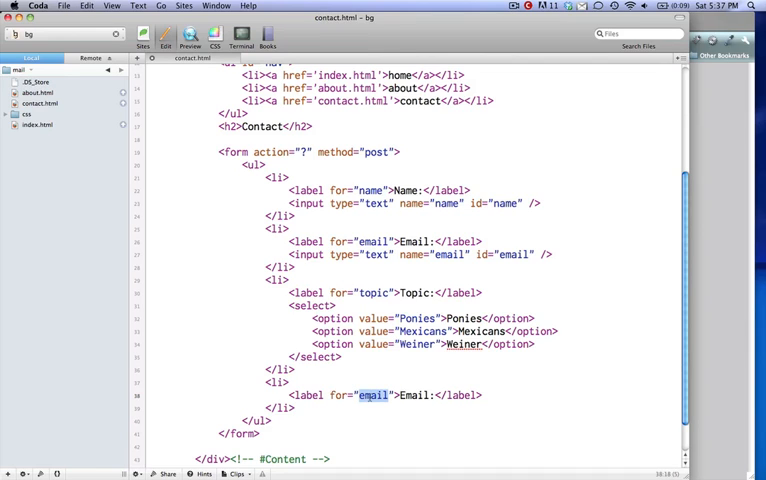
pyautogui.write('message')
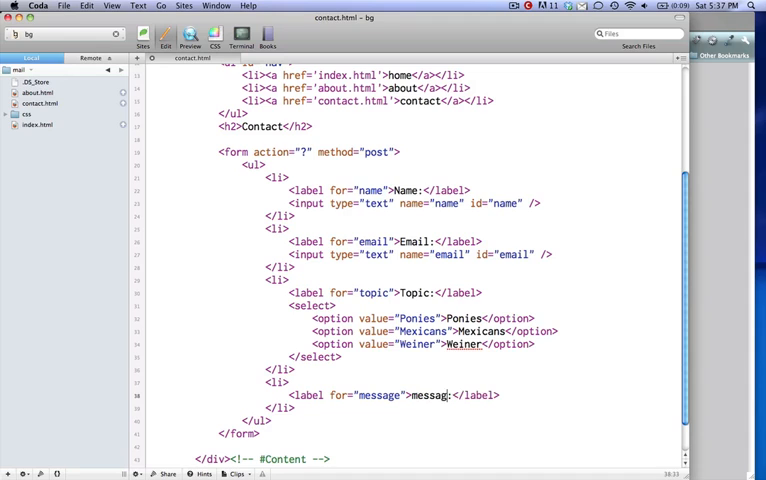
pyautogui.press('backspace')
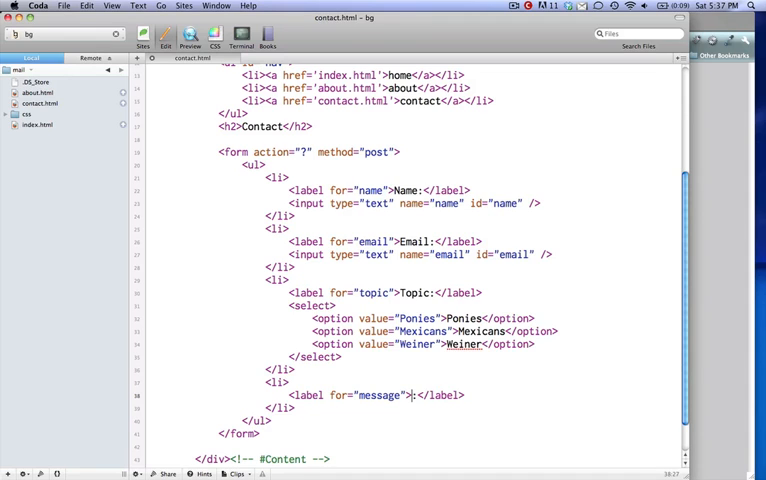
pyautogui.write('Tell m')
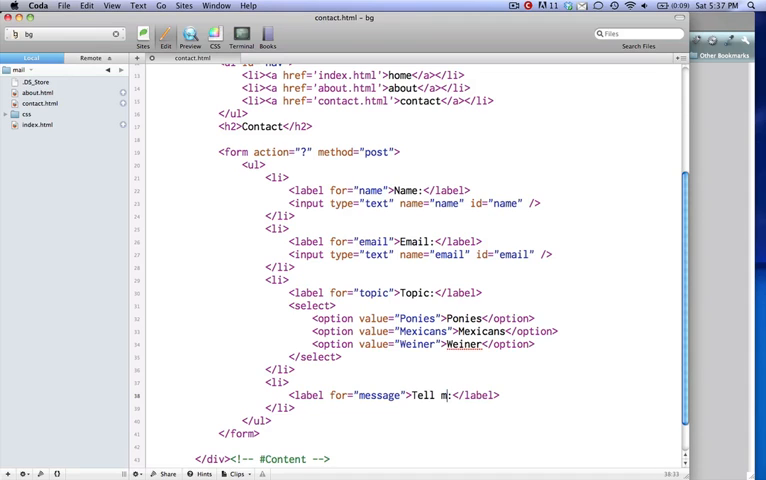
pyautogui.write('te')
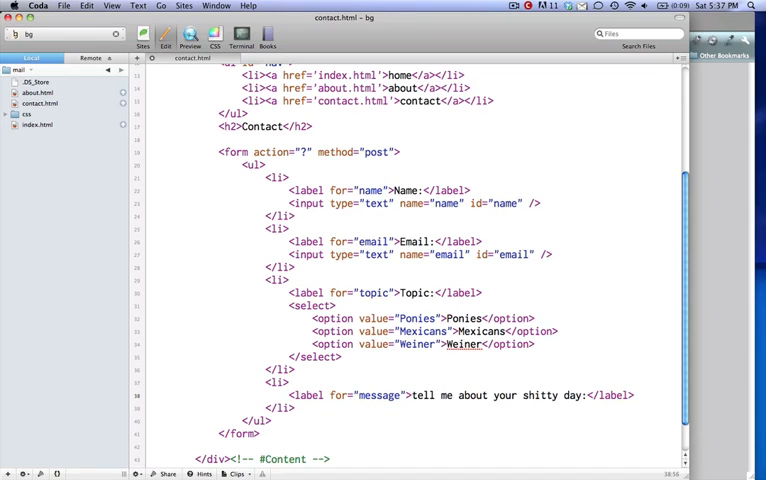
pyautogui.moveTo(556, 384)
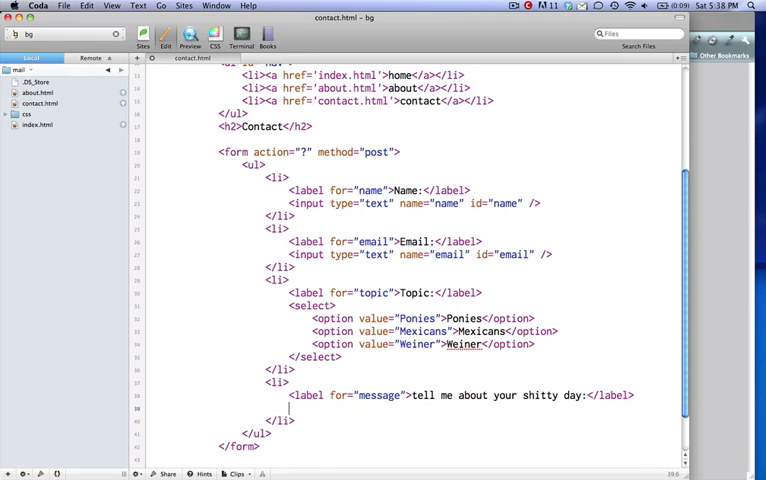
pyautogui.write('textarea')
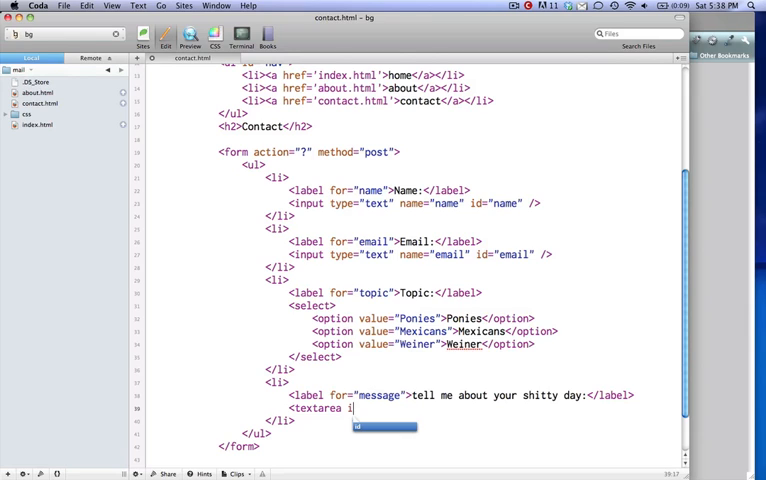
# Give the textarea id message, cols="42" rows="9" and close it with </textarea>
pyautogui.write('id="message" name="mess')
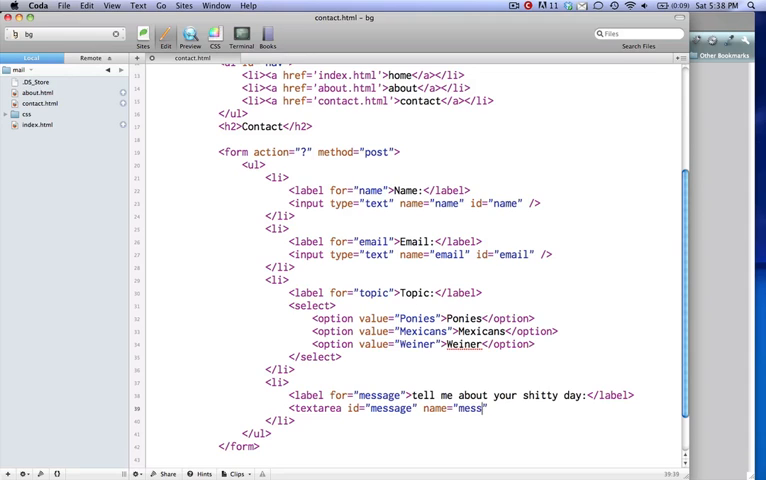
pyautogui.write('co')
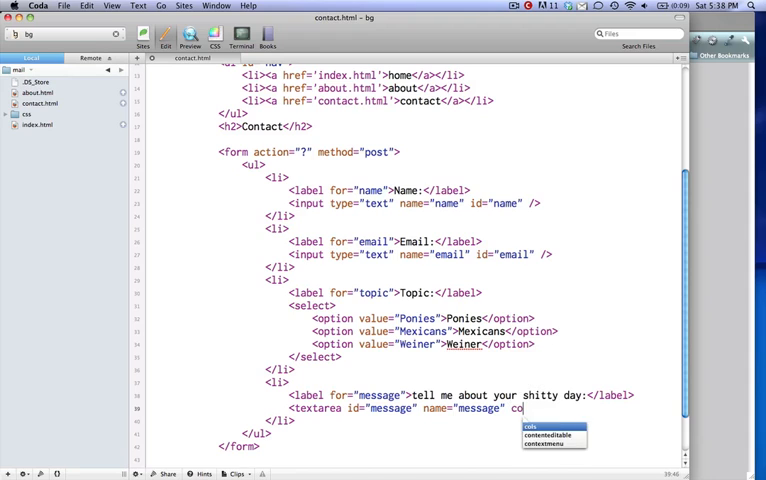
pyautogui.click(530, 426)
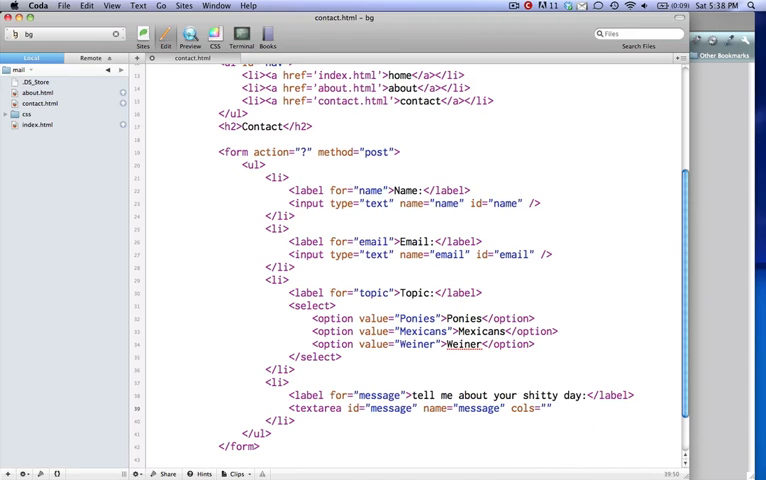
pyautogui.write('42')
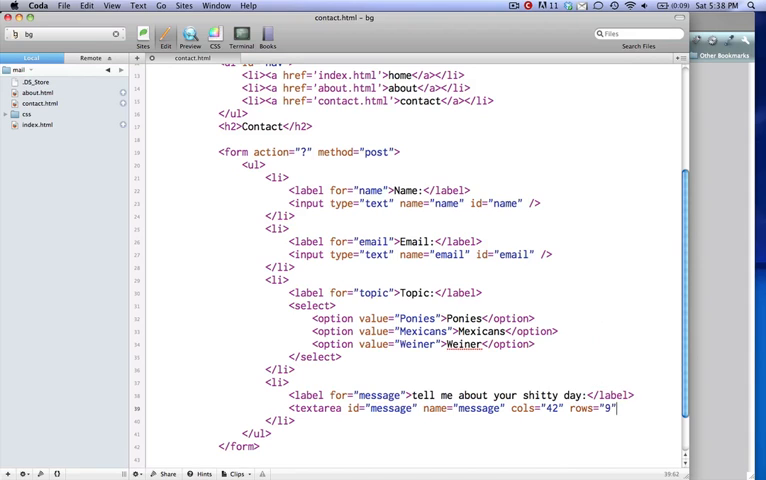
pyautogui.write('</textarea>')
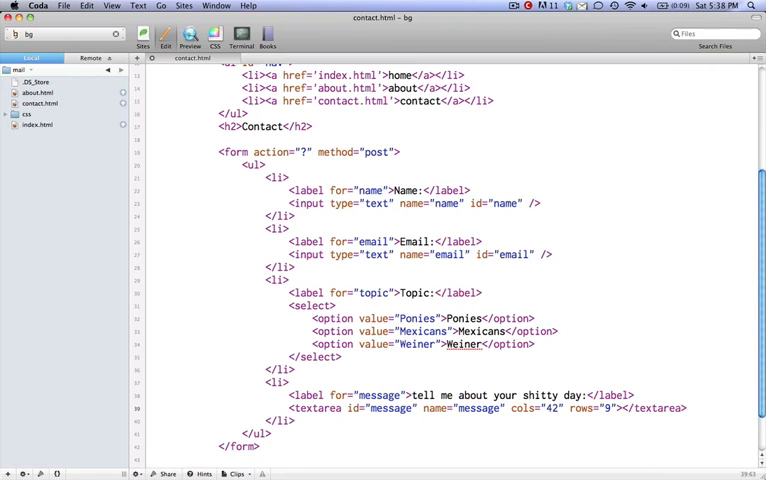
pyautogui.scroll(-3)
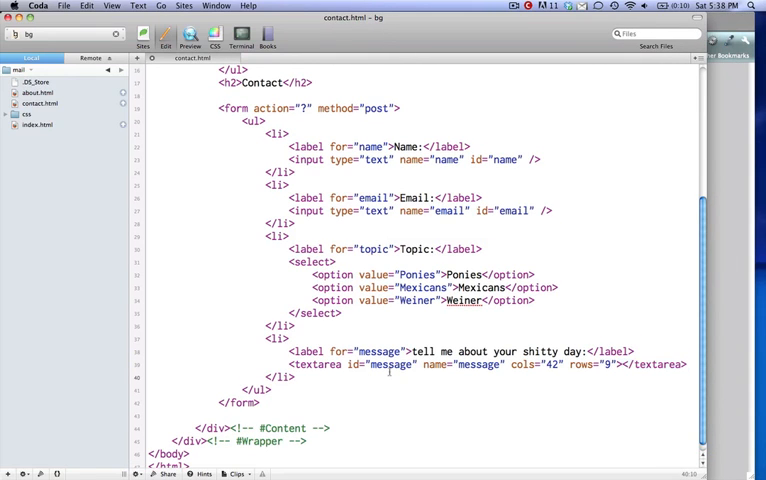
# Add a new list item holding <input type="submit" value="Submit"> after the message item
pyautogui.press('Return')
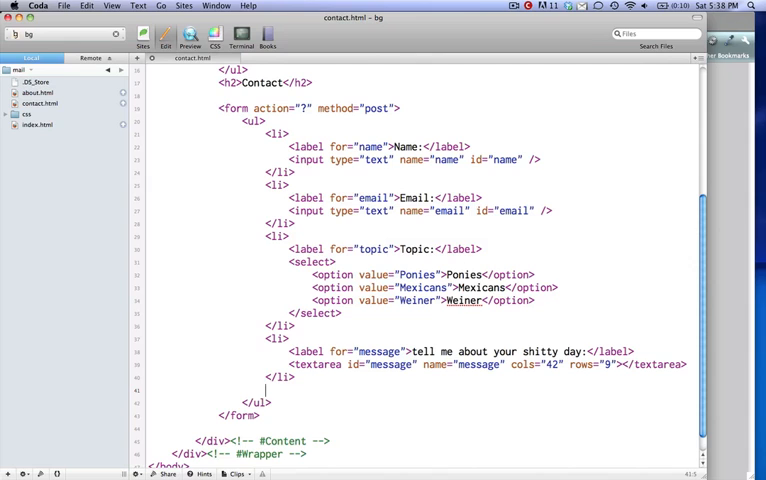
pyautogui.write('<li></li>')
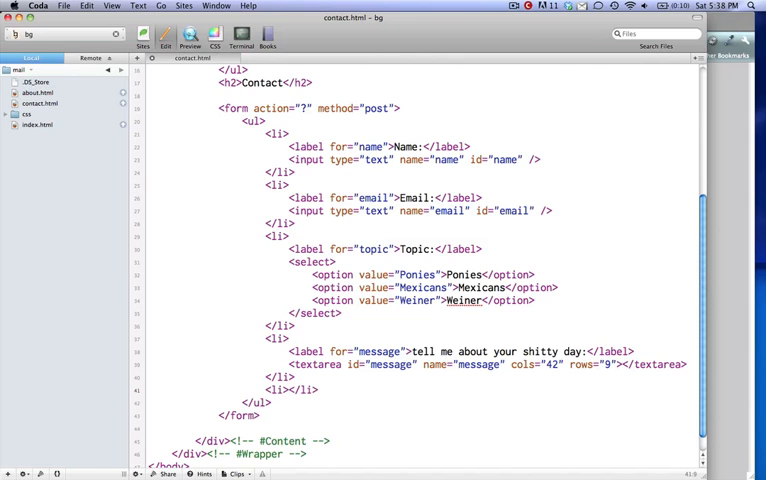
pyautogui.write('input type="submit" value=""<')
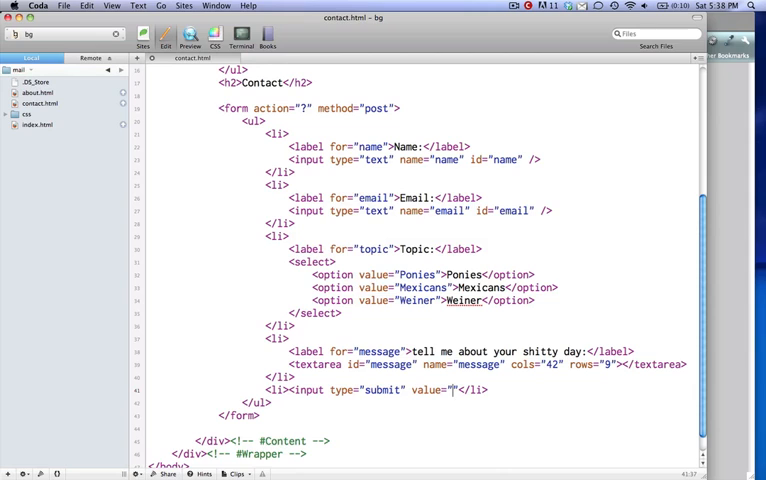
pyautogui.write('S')
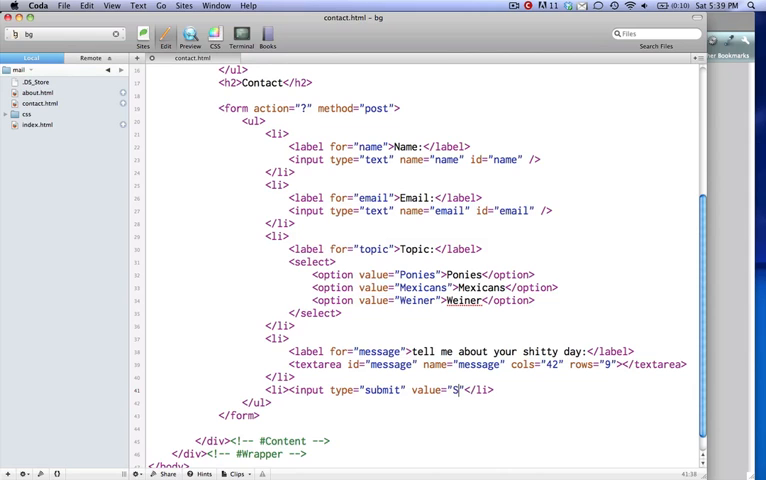
pyautogui.write('ubmit')
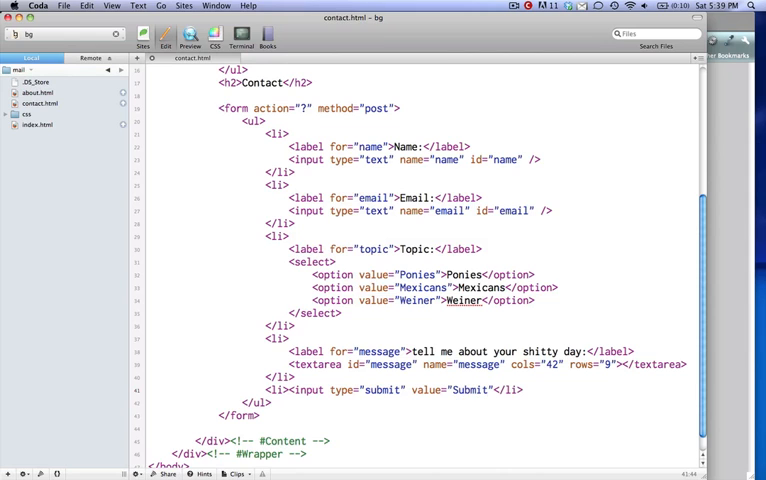
pyautogui.moveTo(716, 216)
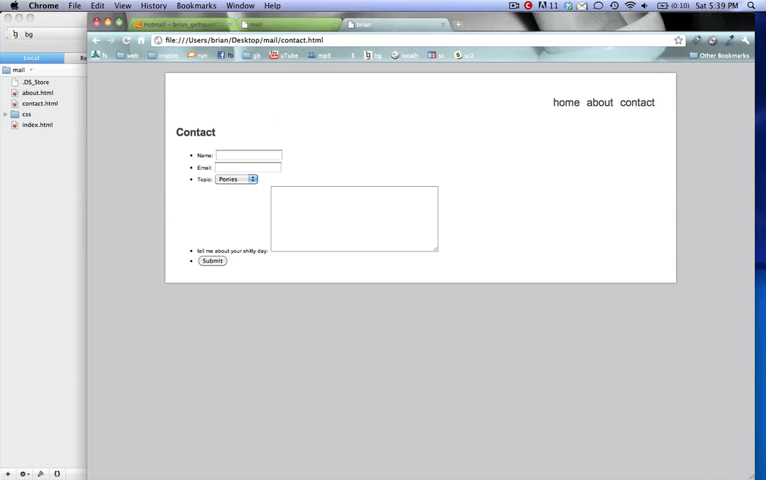
# Try the Name field and Topic select in the previewed form, entering test text 'zxcvzx'
pyautogui.click(248, 154)
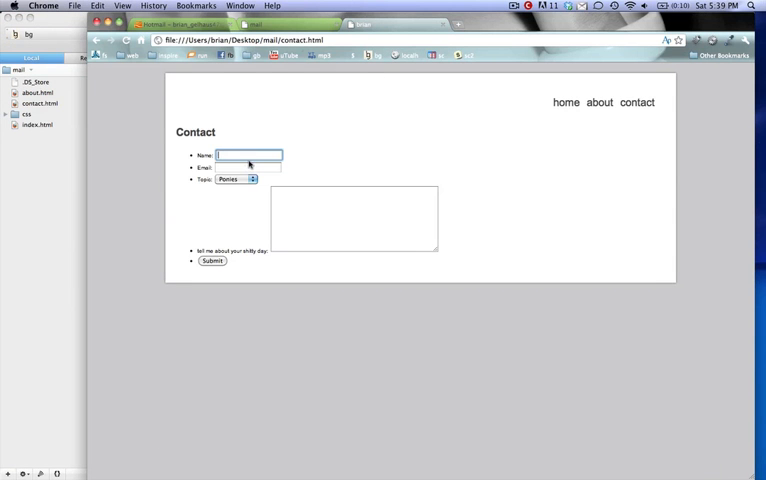
pyautogui.click(248, 168)
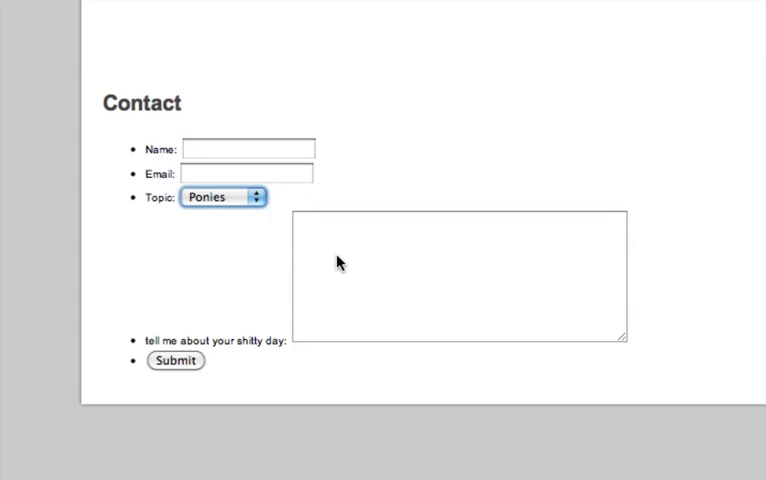
pyautogui.write('zxcvzxv')
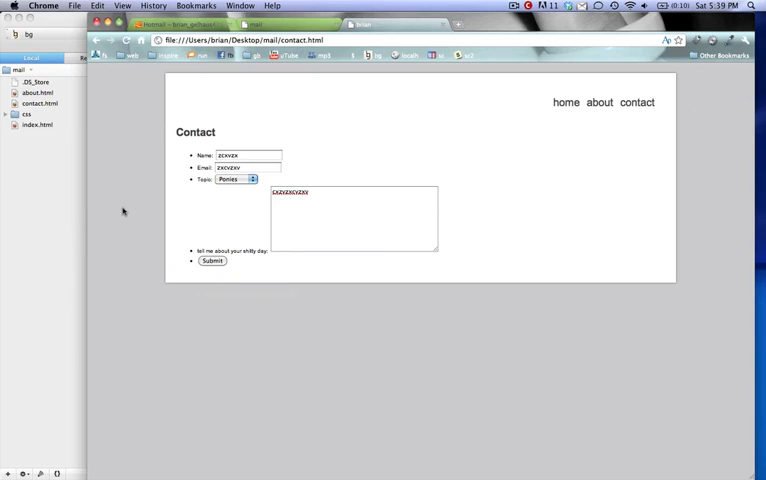
pyautogui.moveTo(312, 174)
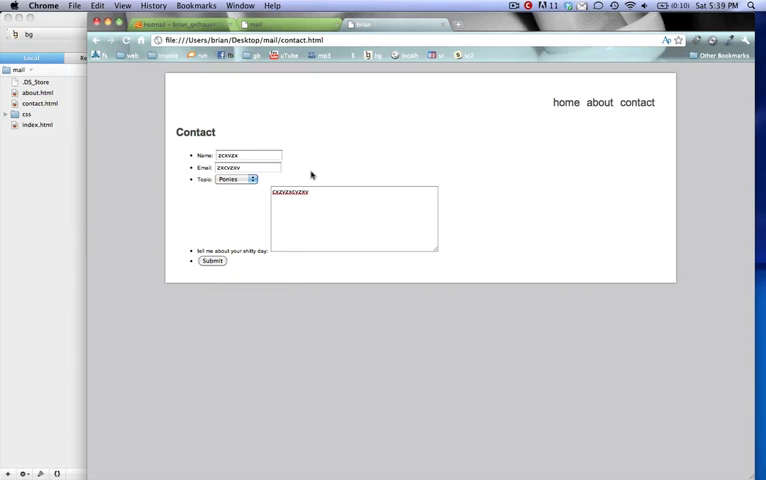
pyautogui.moveTo(316, 172)
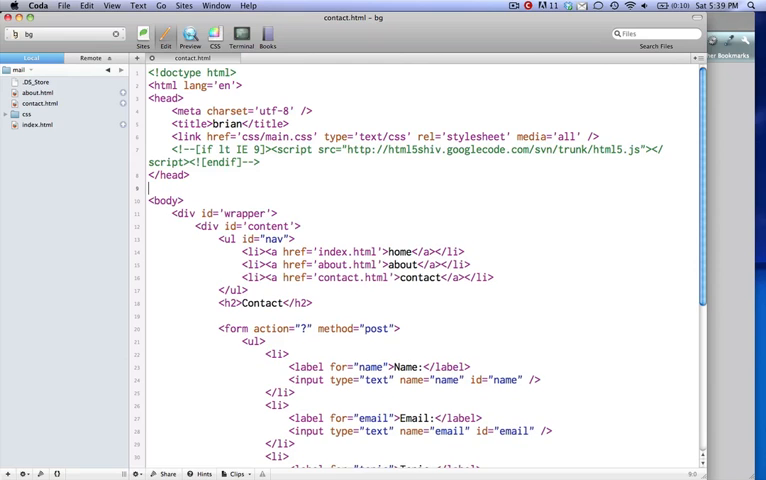
# Write an empty <style type='text/css'></style> block before </head>
pyautogui.write('st')
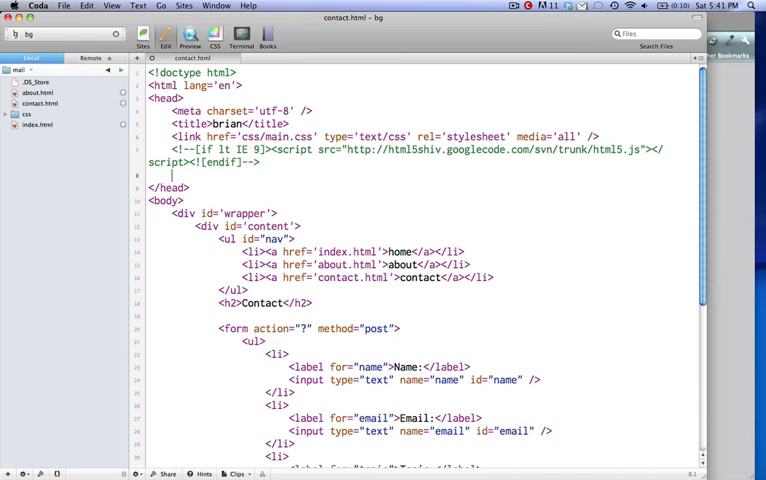
pyautogui.write('<style ty')
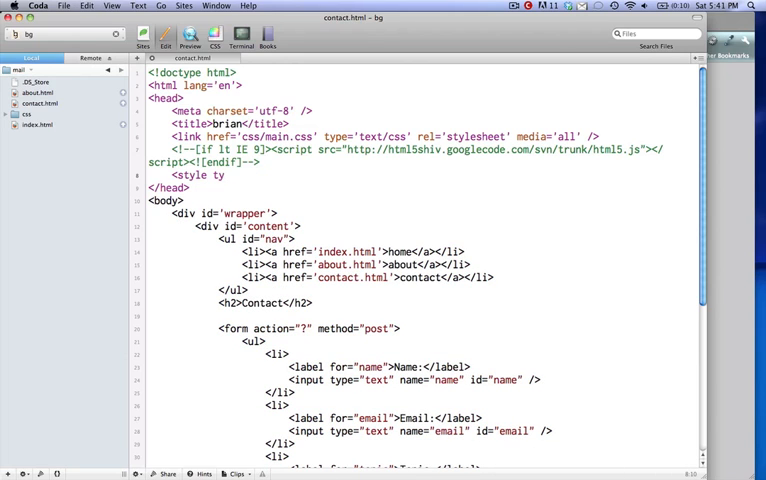
pyautogui.write("pe='")
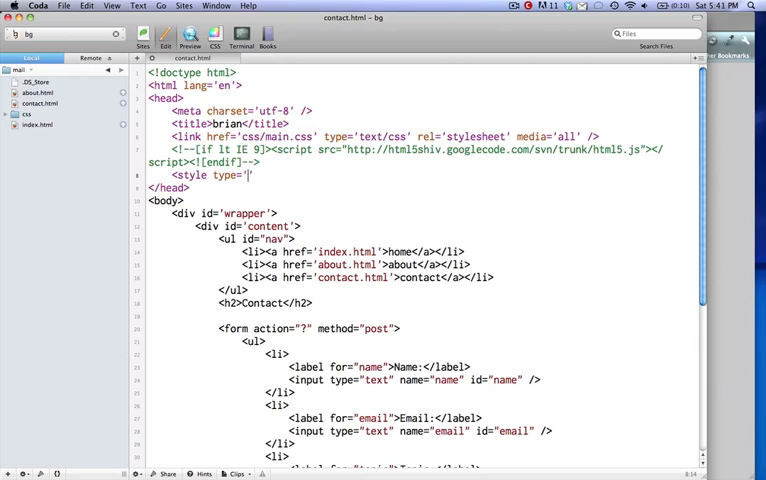
pyautogui.write('text/')
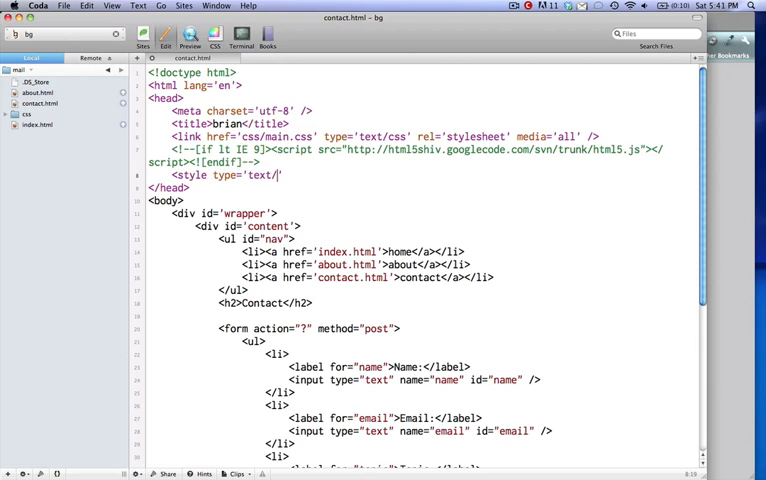
pyautogui.write("css'>")
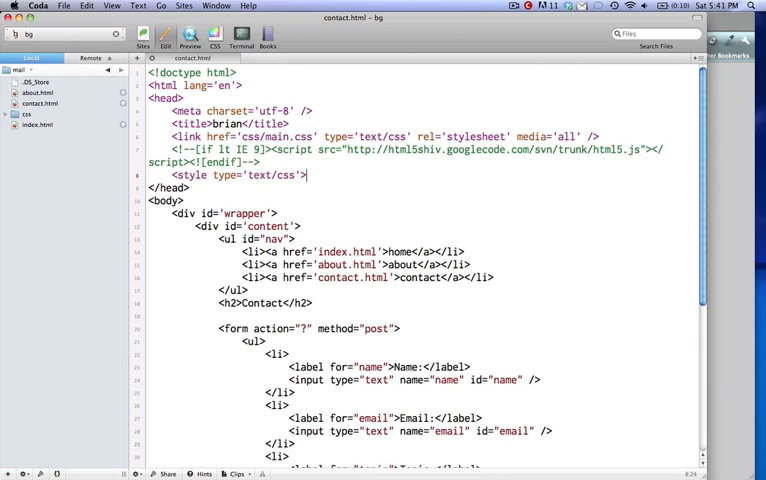
pyautogui.write('</st')
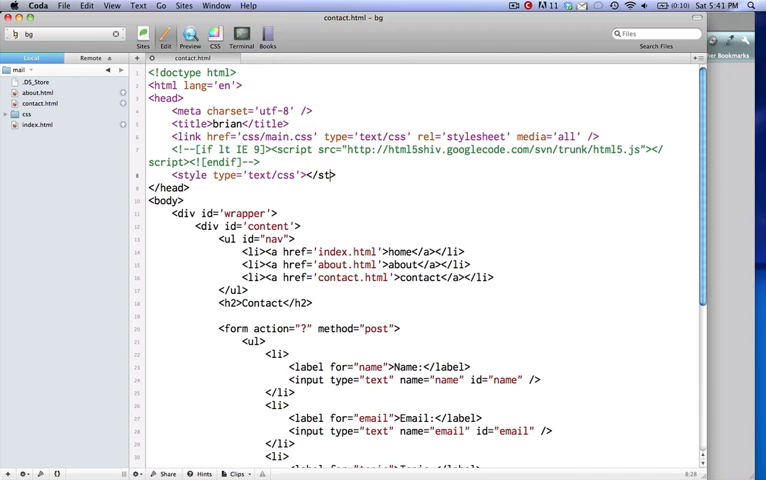
pyautogui.write('</style>')
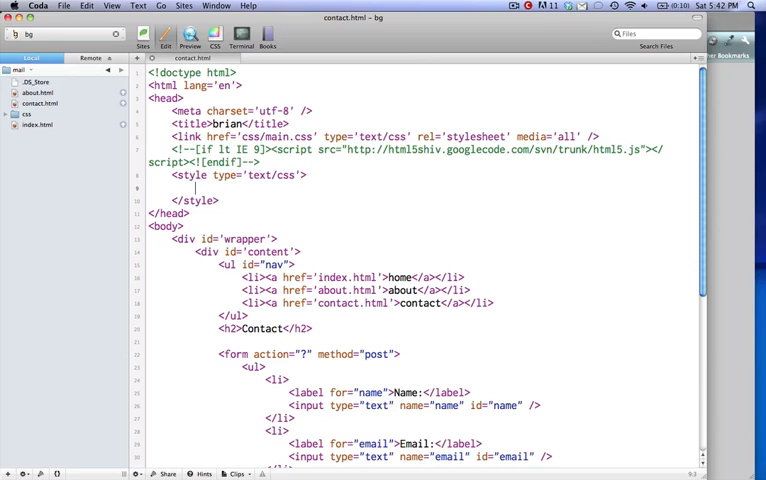
# Add CSS rules giving the form 400px width and form ul list-style-type none
pyautogui.write('form {}')
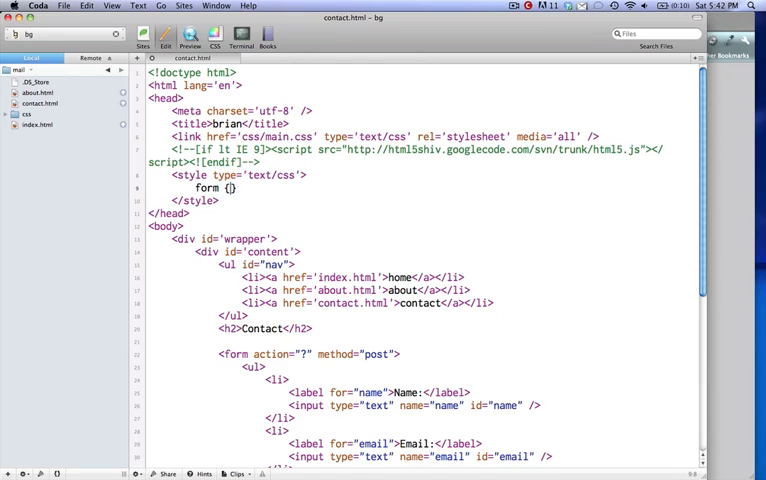
pyautogui.write('width: 400px;')
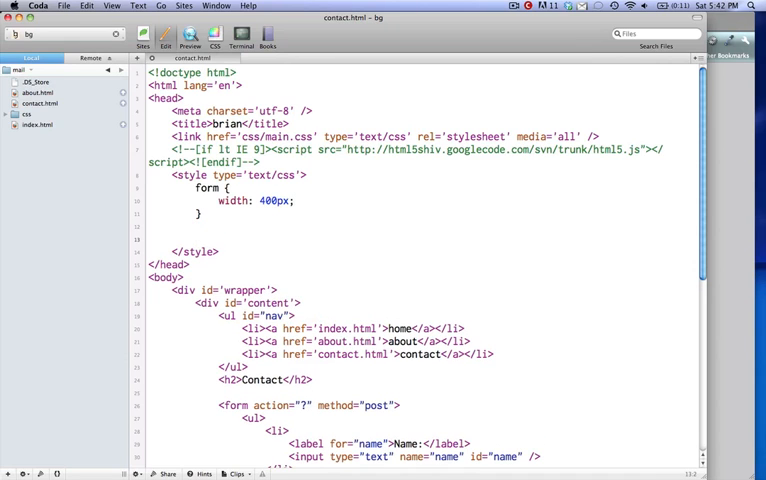
pyautogui.write('form ul')
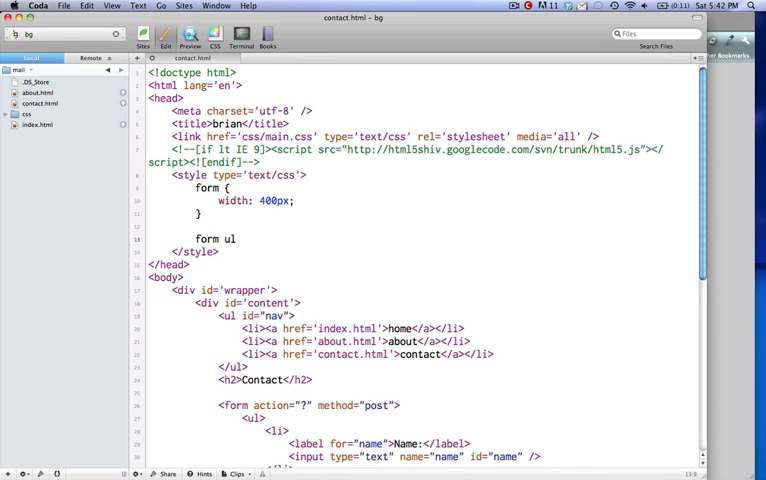
pyautogui.write('{')
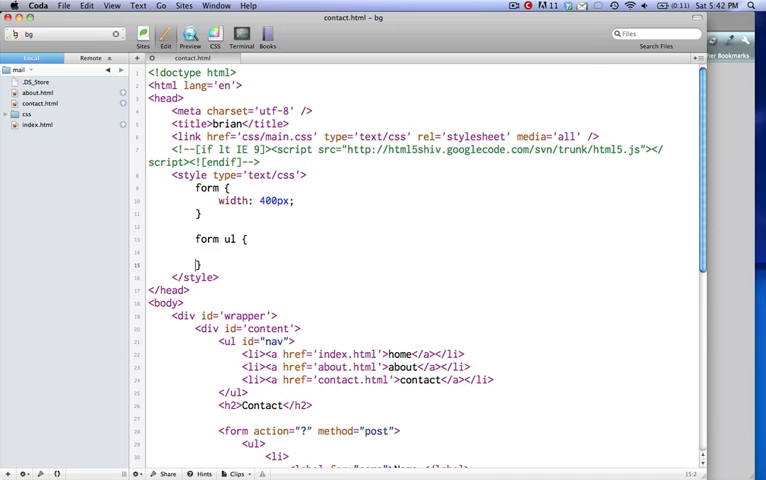
pyautogui.write('lis')
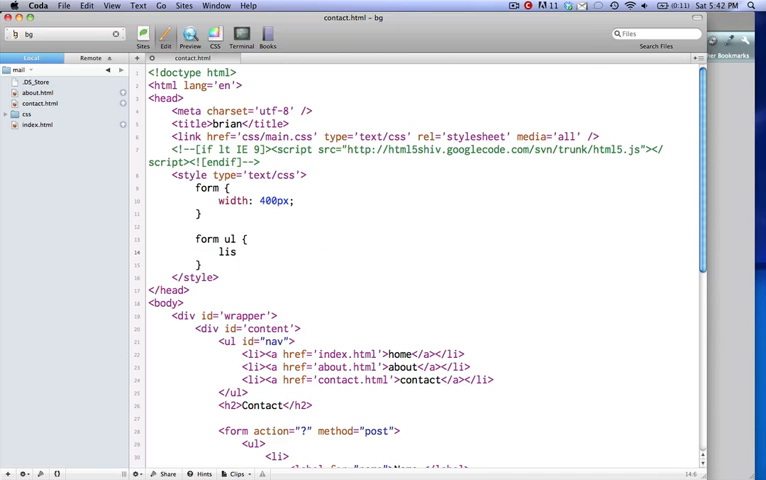
pyautogui.write('list-style-type: none;')
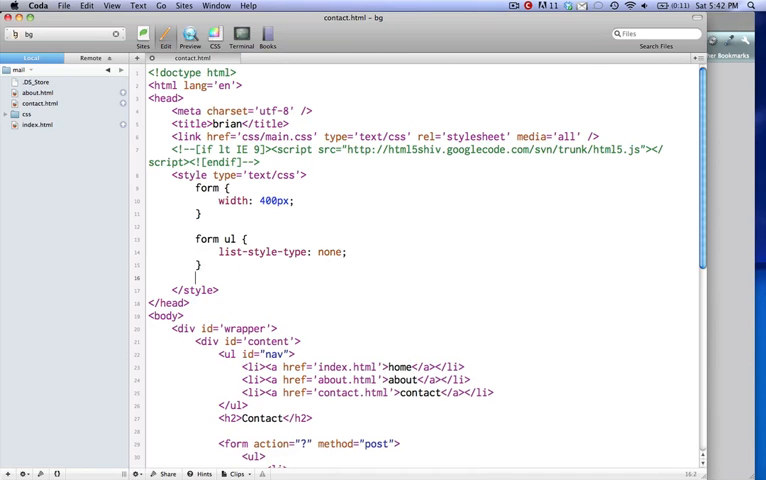
# Add a form ul li rule with margin 15px 0
pyautogui.write('form ul li {')
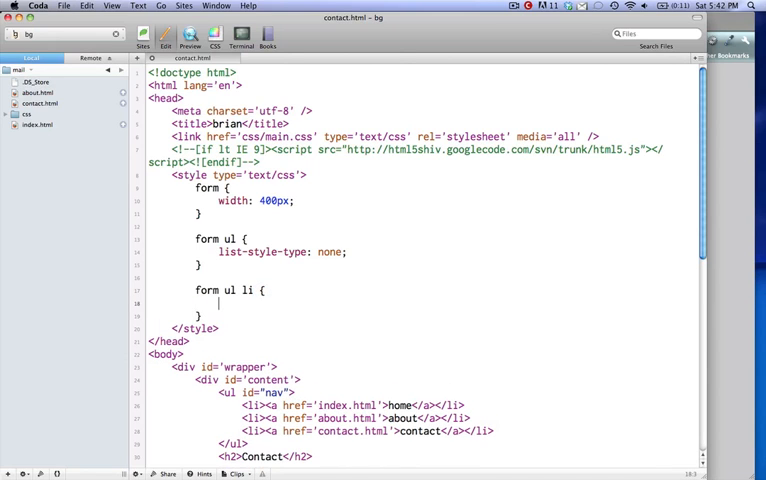
pyautogui.write('margin: 10p')
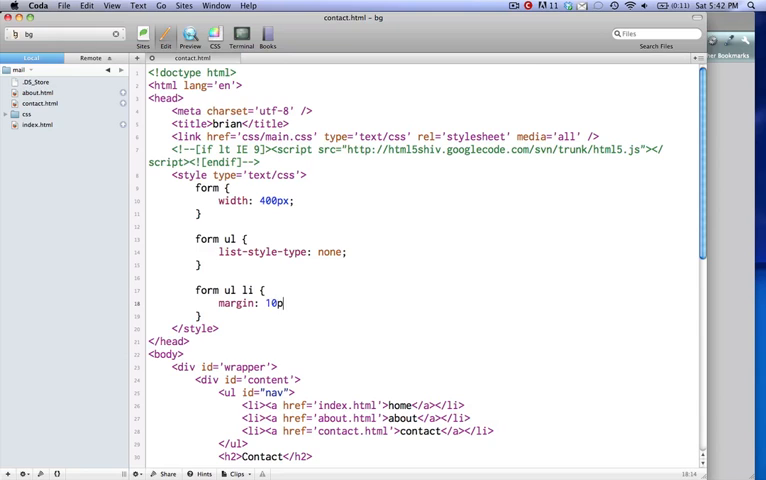
pyautogui.write('5px')
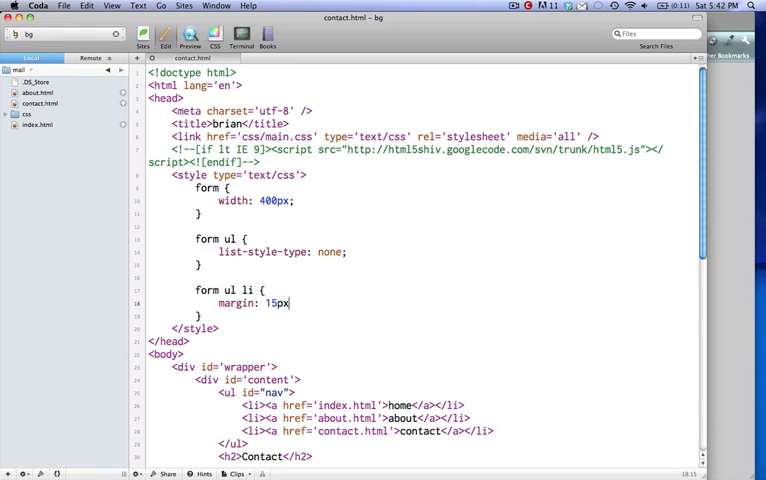
pyautogui.write('0;')
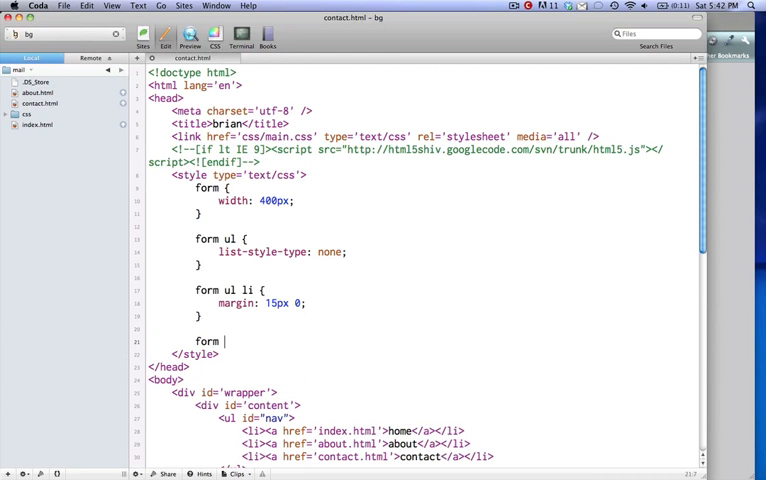
# Add a form label rule with display block and font-size 2em
pyautogui.write('labels')
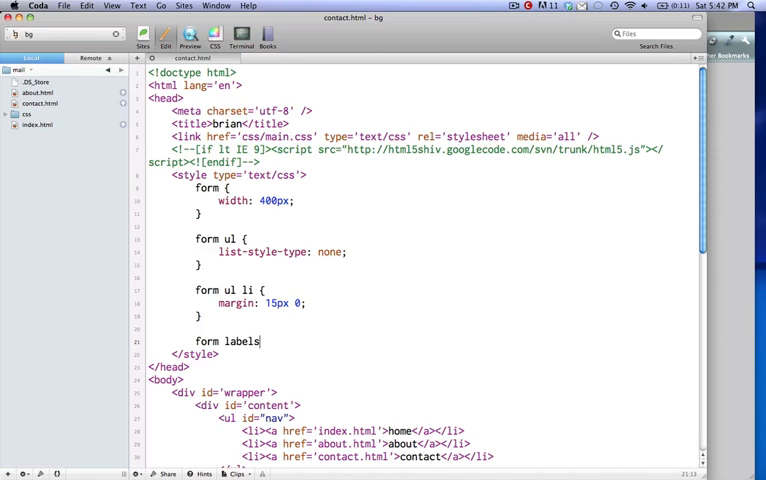
pyautogui.write('{')
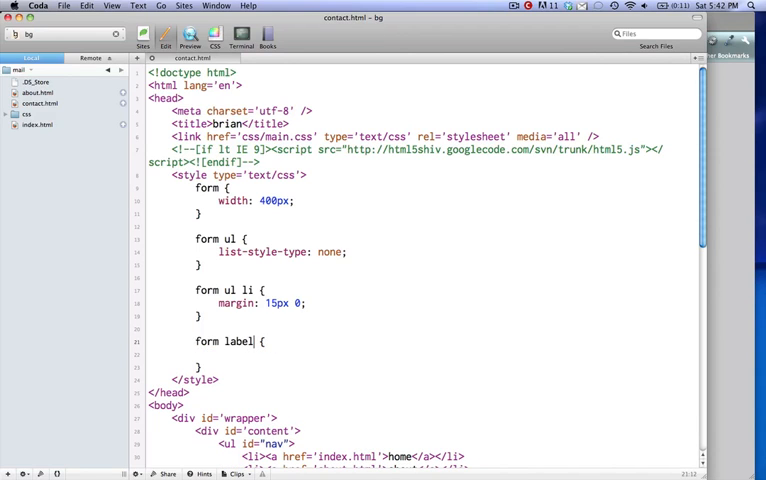
pyautogui.write('display: block;')
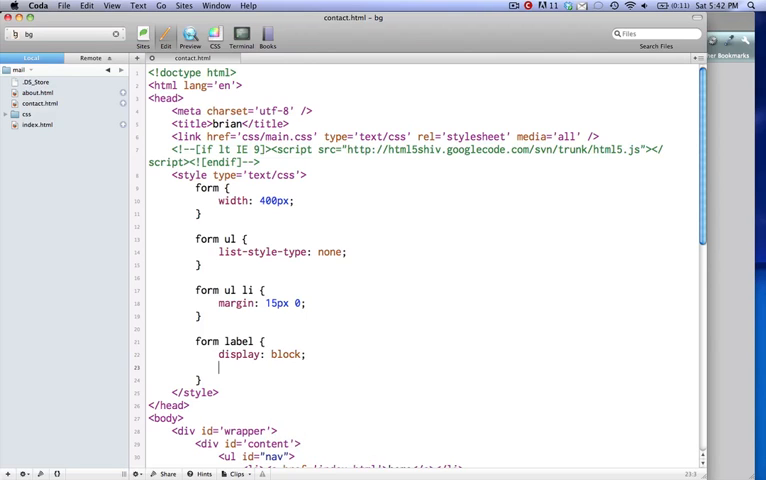
pyautogui.write('font-size: 2em;')
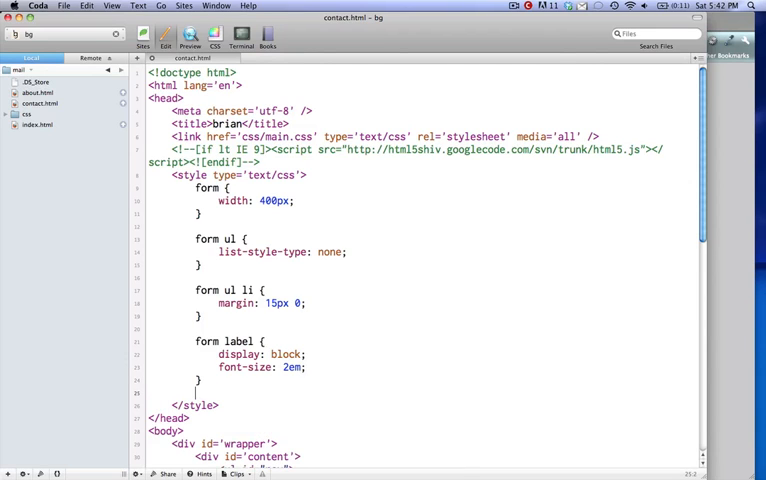
# Start a form input rule with font-size 2em, padding 5px and a #ccc border
pyautogui.write('form')
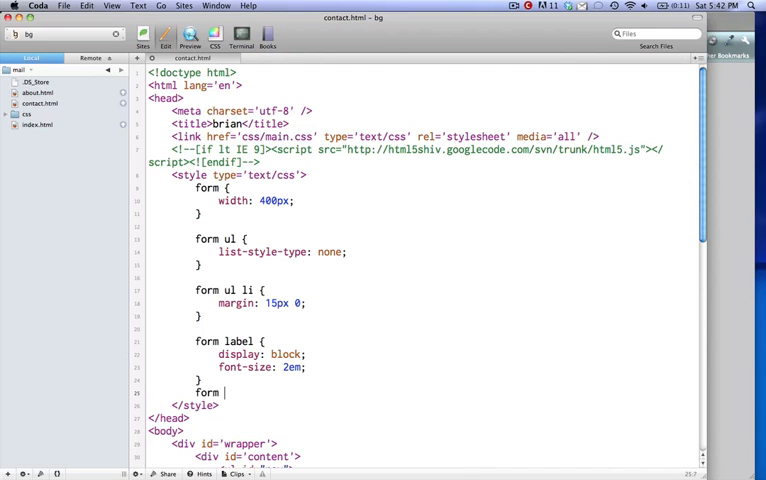
pyautogui.write('input {}')
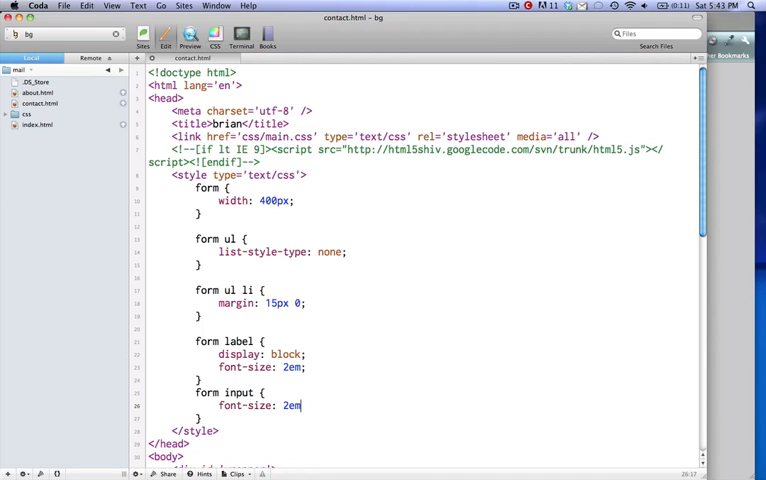
pyautogui.write('padding: 5px;')
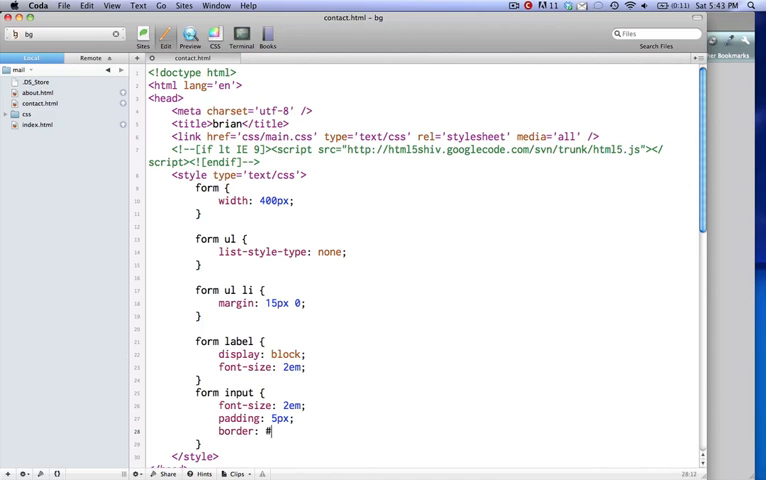
pyautogui.write('ccc')
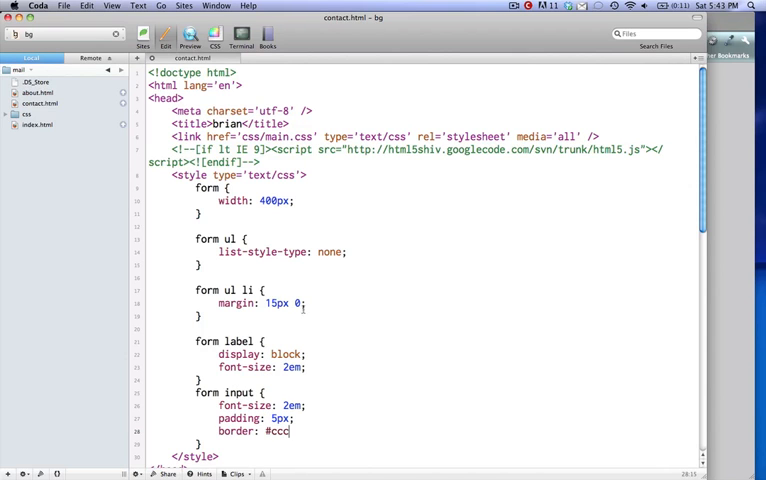
# Complete the input rule with border #ccc 3px solid and width 100%, starting to extend its selector
pyautogui.scroll(-3)
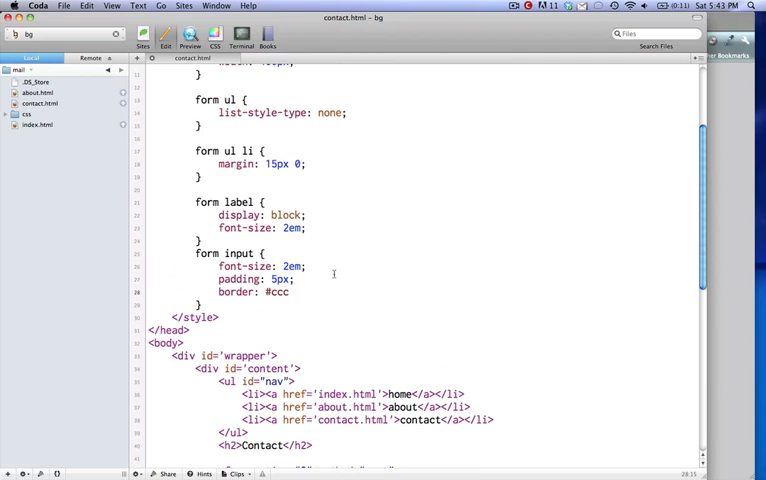
pyautogui.write('3')
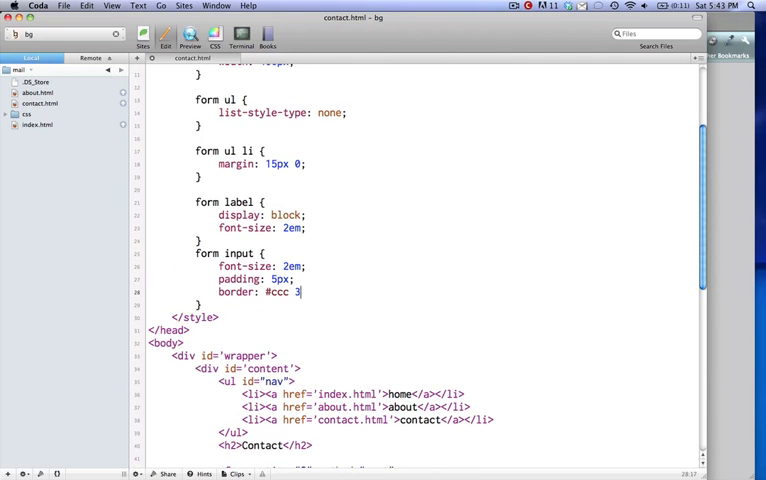
pyautogui.write('px solid;')
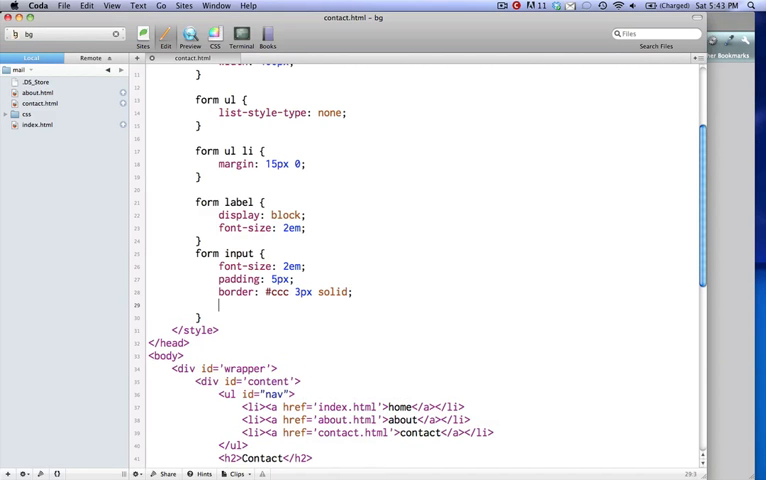
pyautogui.write('width: 1')
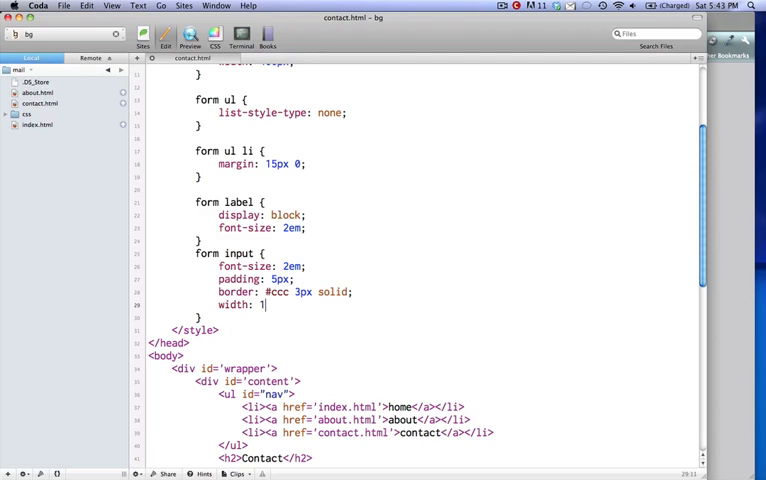
pyautogui.write('00%;')
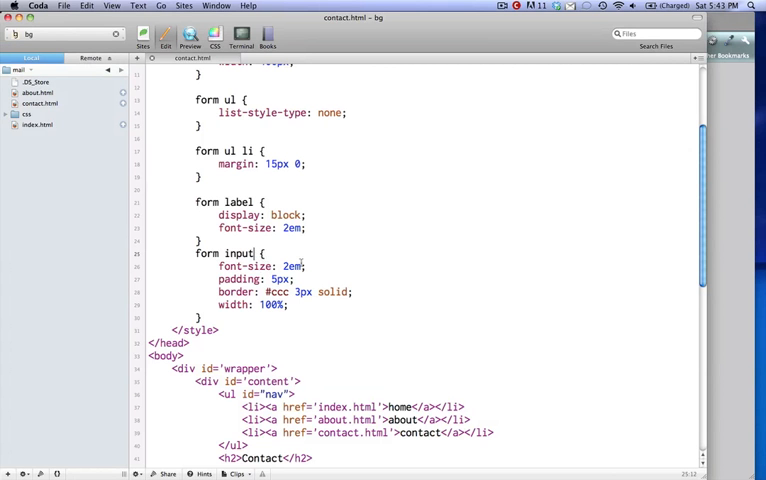
pyautogui.write(', te')
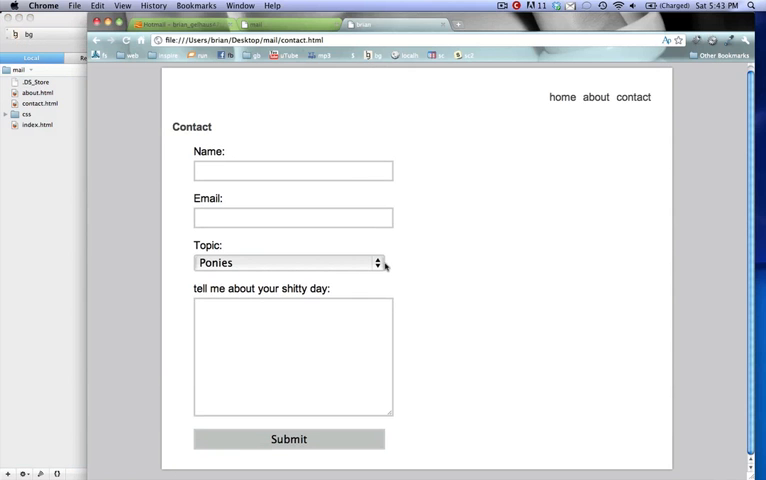
# Inspect the styled Name field in the Chrome preview, then return to the code editor
pyautogui.click(292, 170)
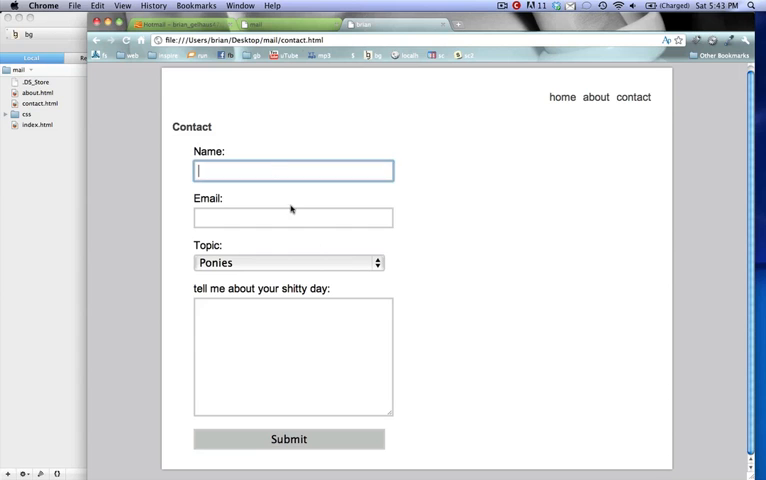
pyautogui.moveTo(416, 192)
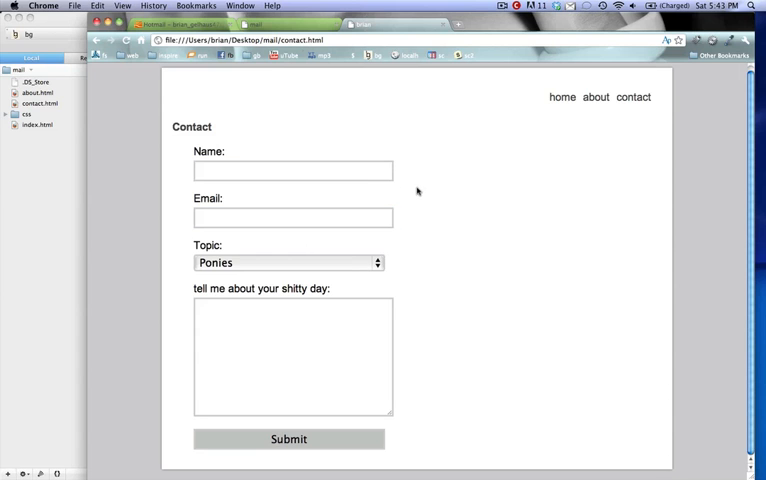
pyautogui.moveTo(390, 252)
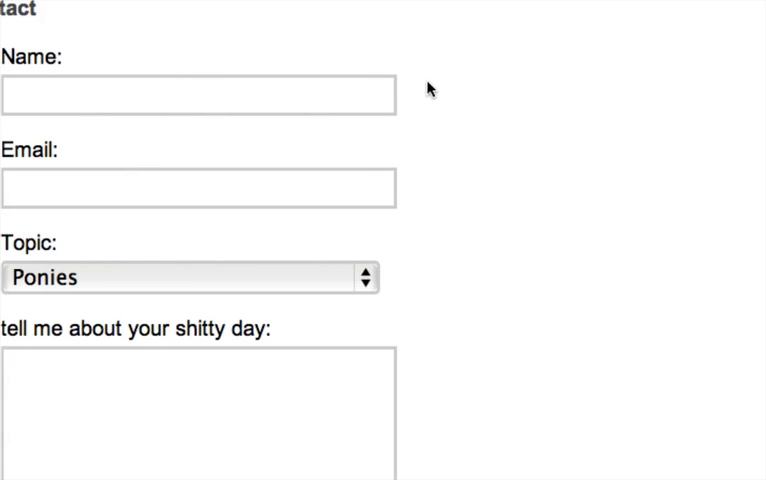
pyautogui.moveTo(392, 236)
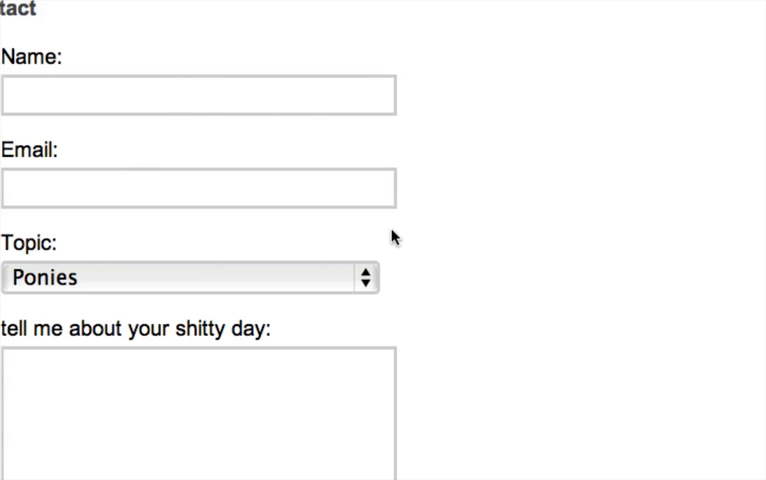
pyautogui.moveTo(318, 290)
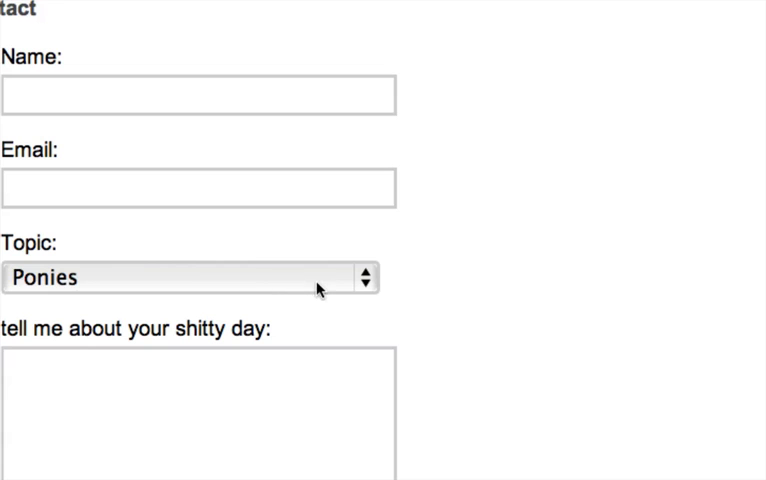
pyautogui.scroll(-3)
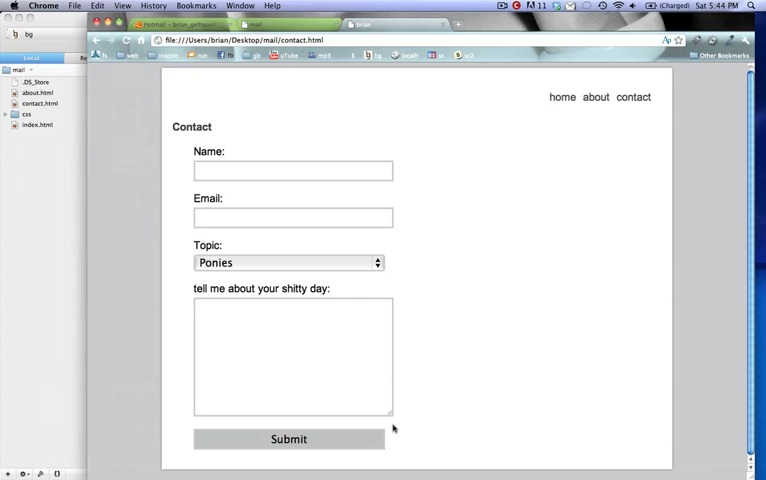
pyautogui.moveTo(66, 256)
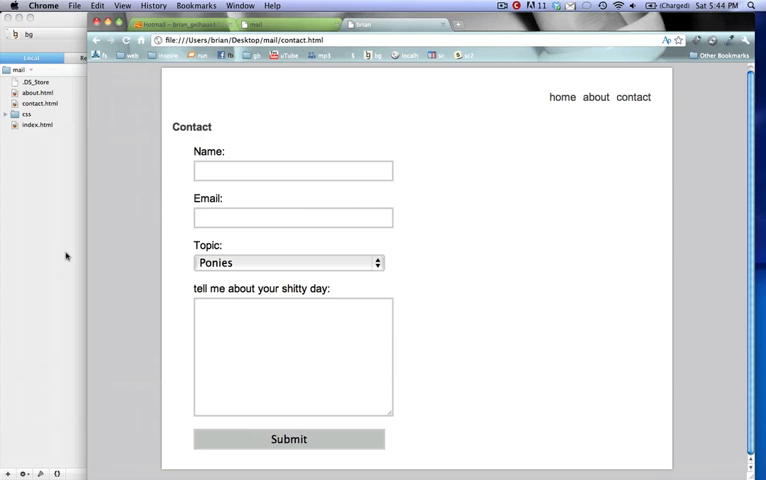
pyautogui.moveTo(102, 256)
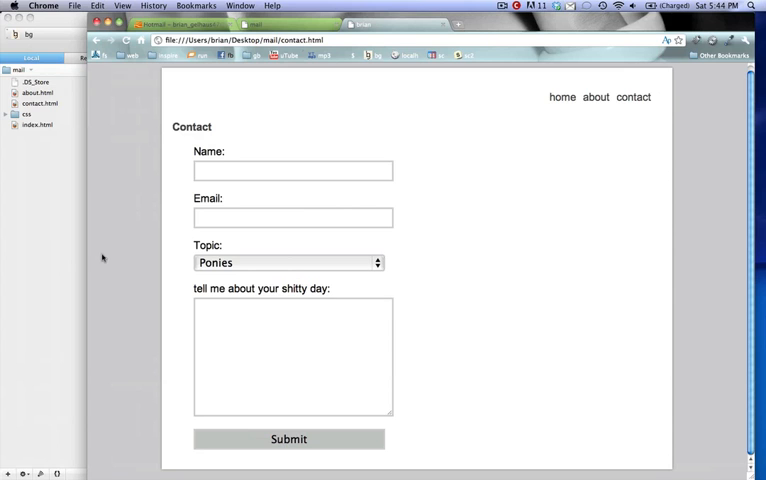
pyautogui.click(292, 216)
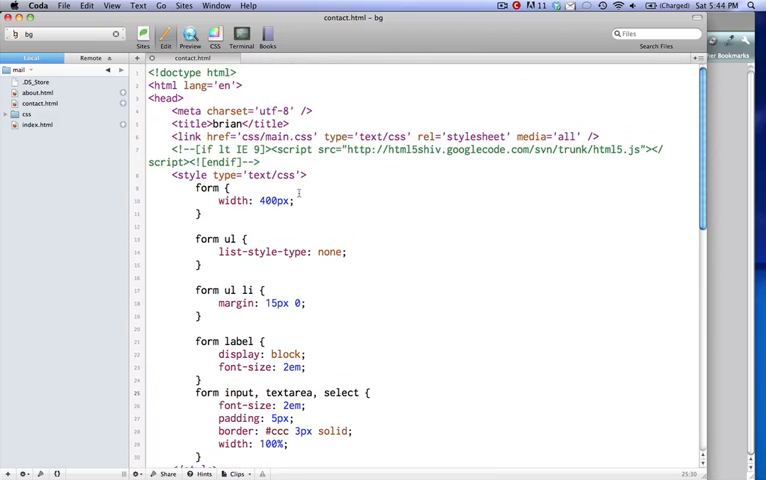
# Scroll through the form markup to check the select and textarea against the combined rule
pyautogui.scroll(-3)
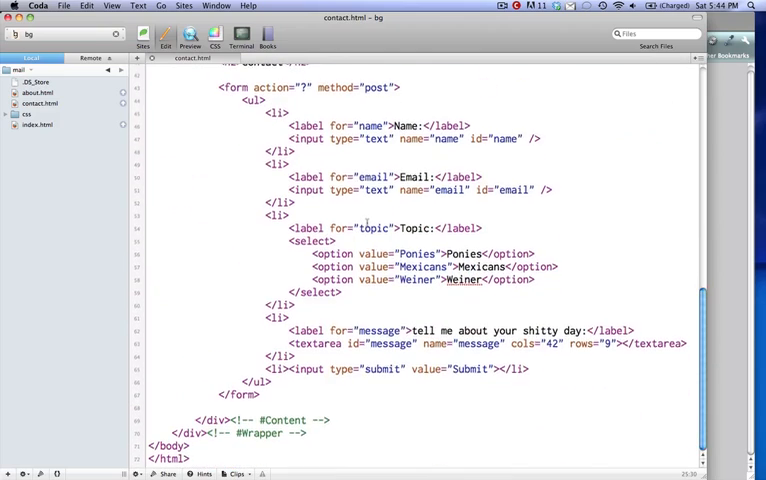
pyautogui.scroll(3)
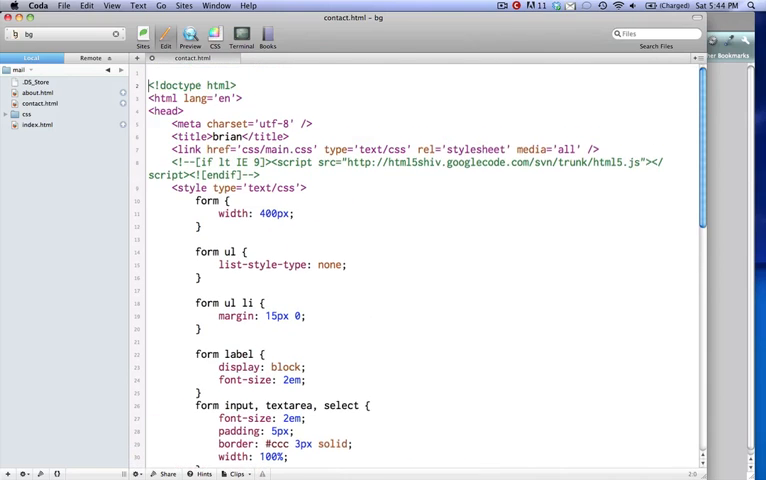
# Write an empty <?php ?> block at line 1 above the doctype
pyautogui.write('php')
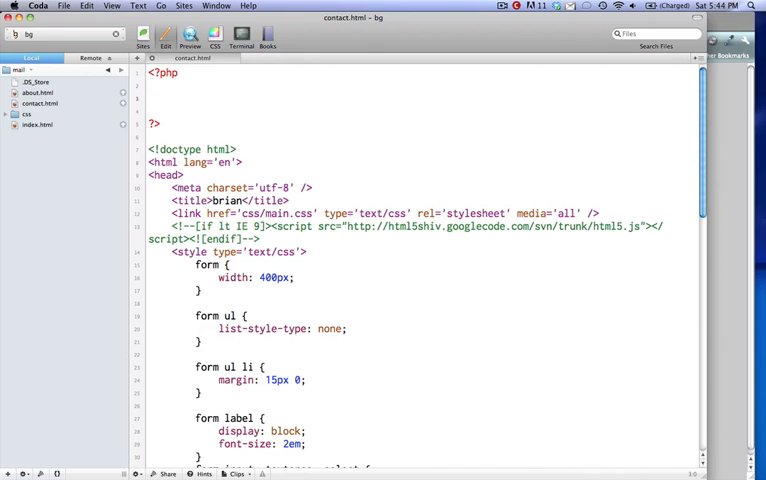
pyautogui.click(148, 98)
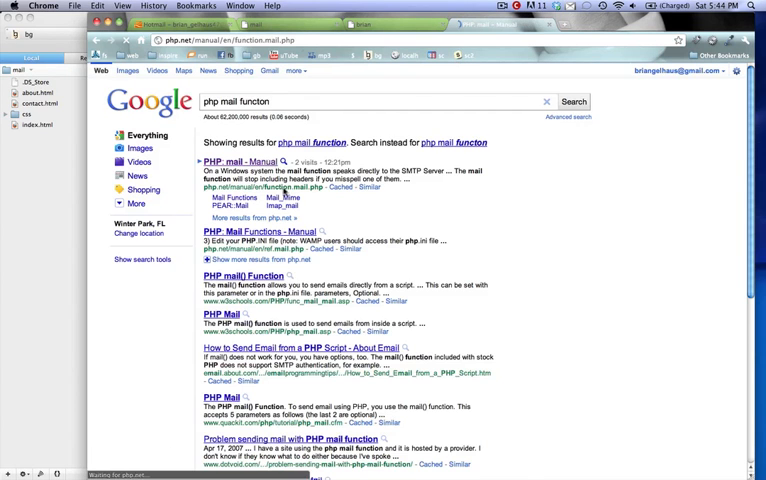
# Search Google for 'php mail function' and view the result
pyautogui.click(242, 162)
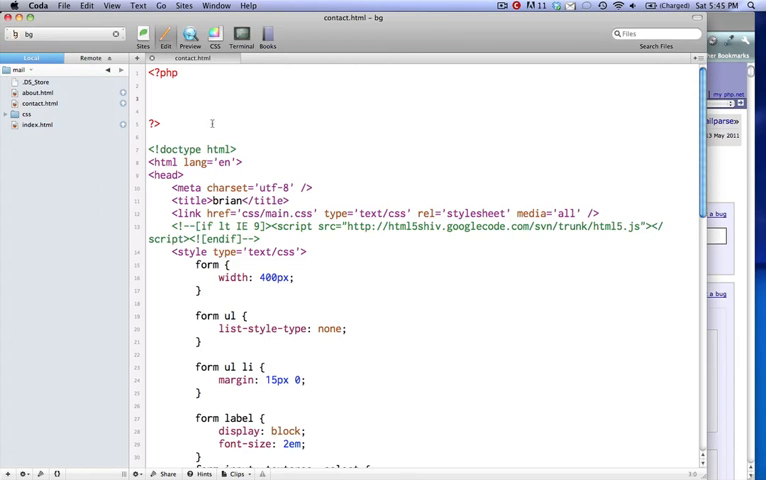
# Add a // comment showing the mail() signature without the optional-parameter bracket
pyautogui.write('//')
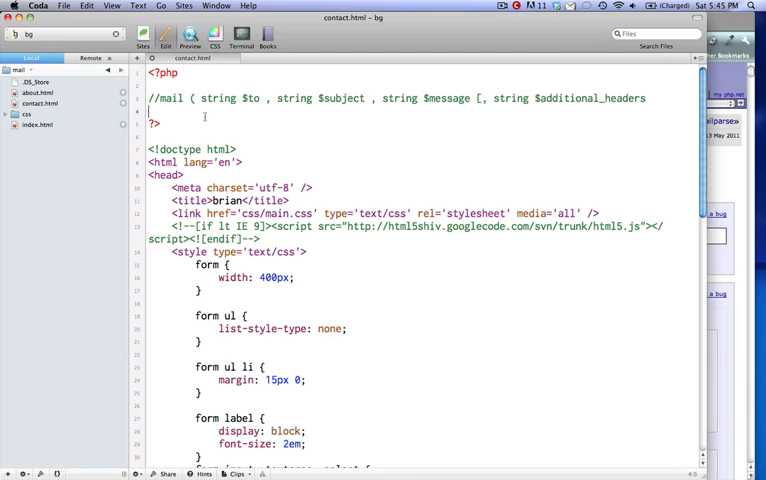
pyautogui.write('mail(')
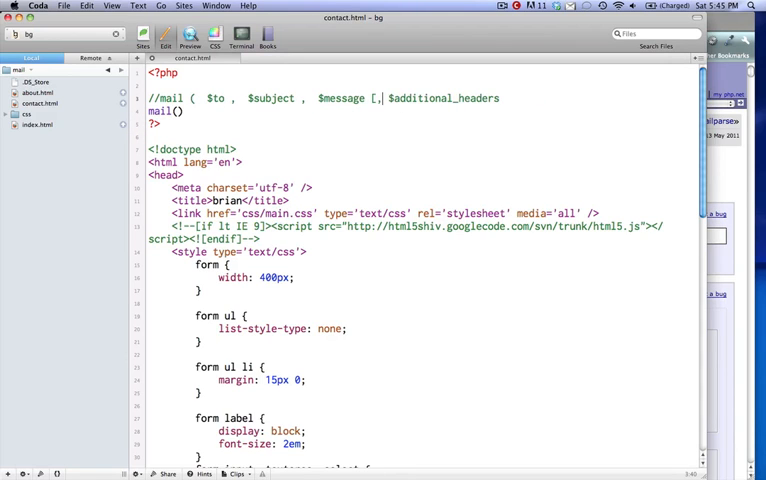
pyautogui.press('Backspace')
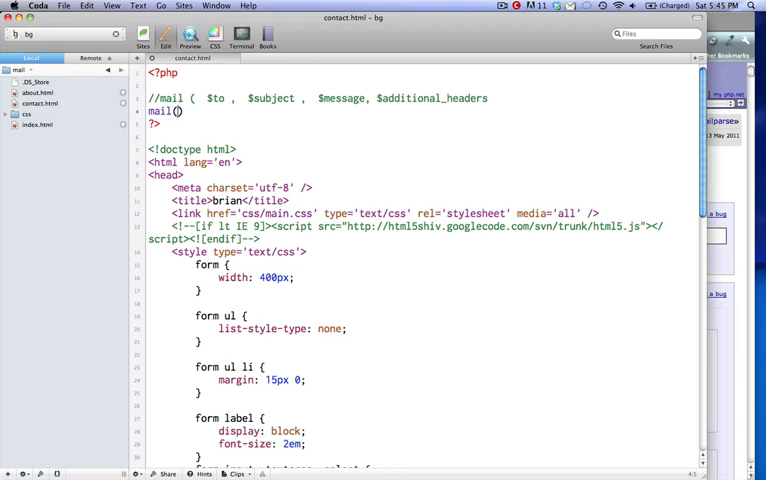
# Write the call mail($to, $subject, $message, $header) below the comment
pyautogui.write('$')
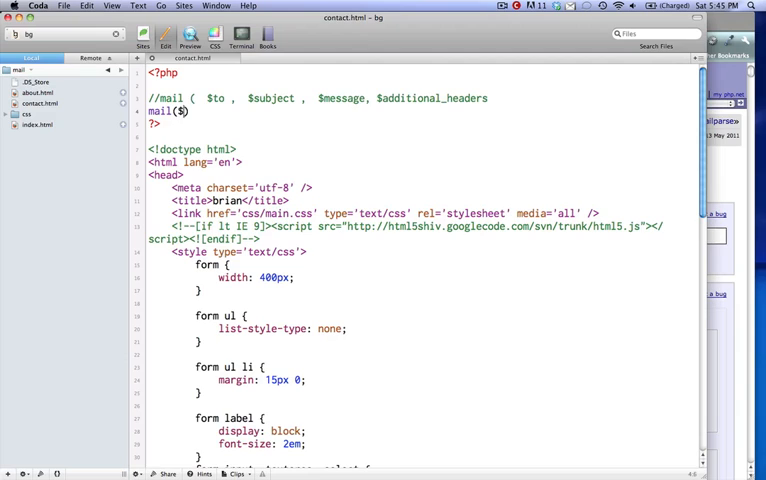
pyautogui.write('$to,')
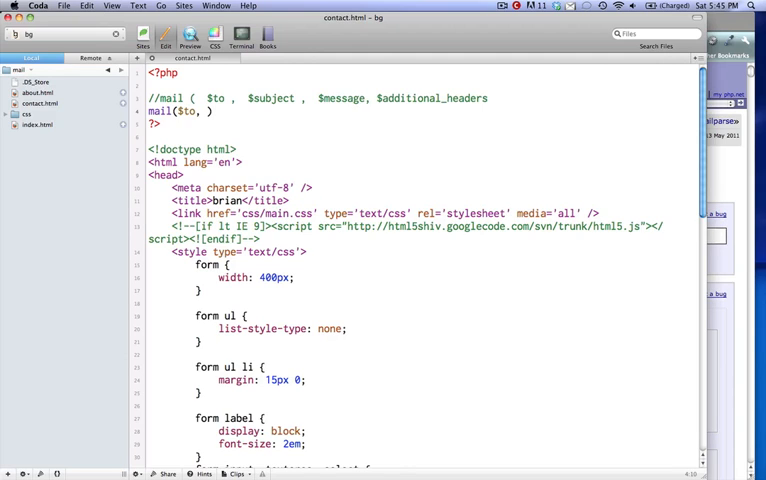
pyautogui.write('$subject,')
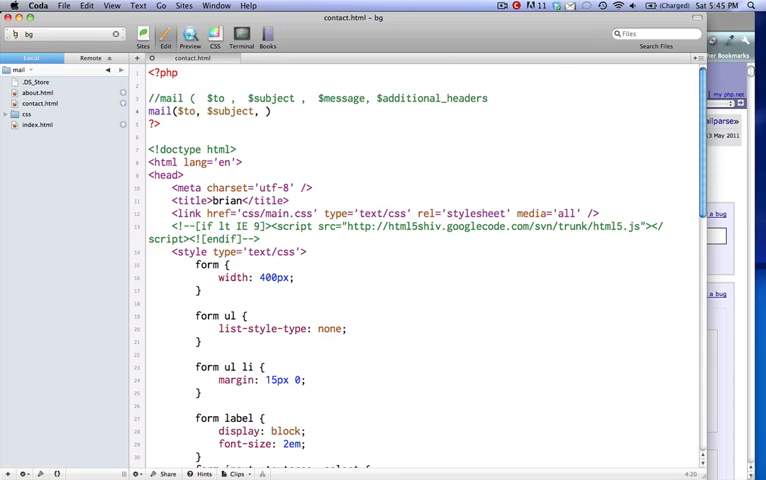
pyautogui.write('$message,')
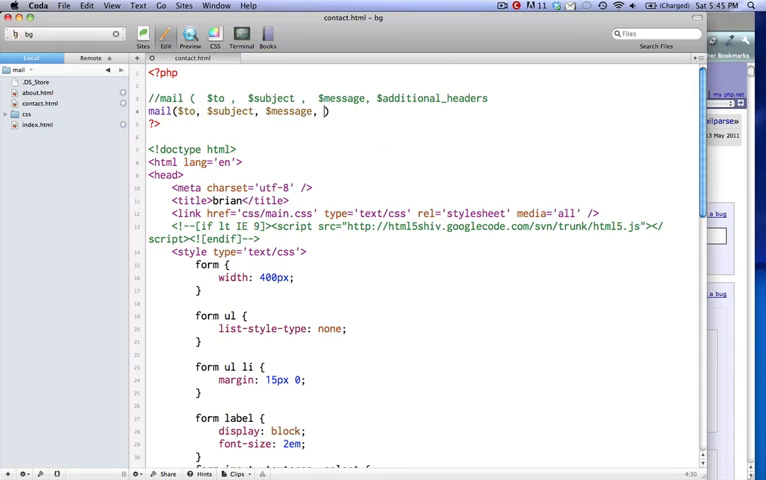
pyautogui.write('$header')
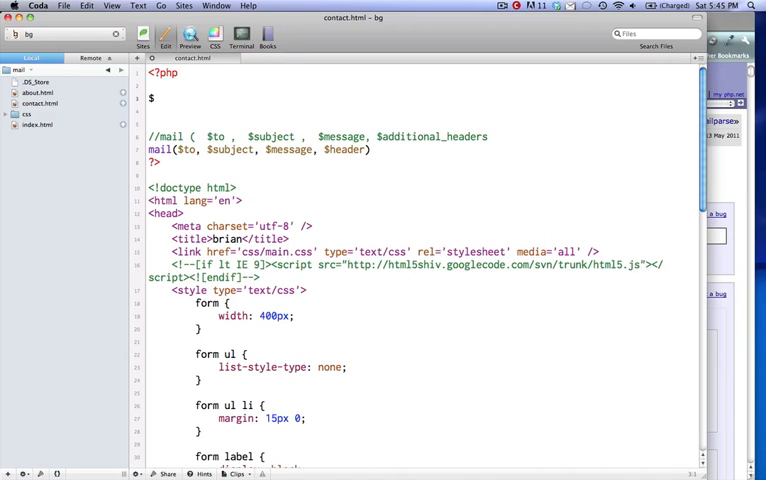
pyautogui.write('$to')
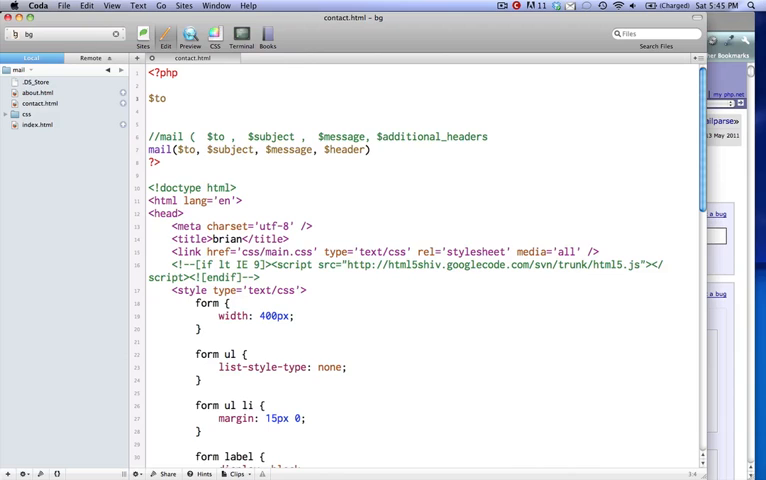
pyautogui.write("= '';")
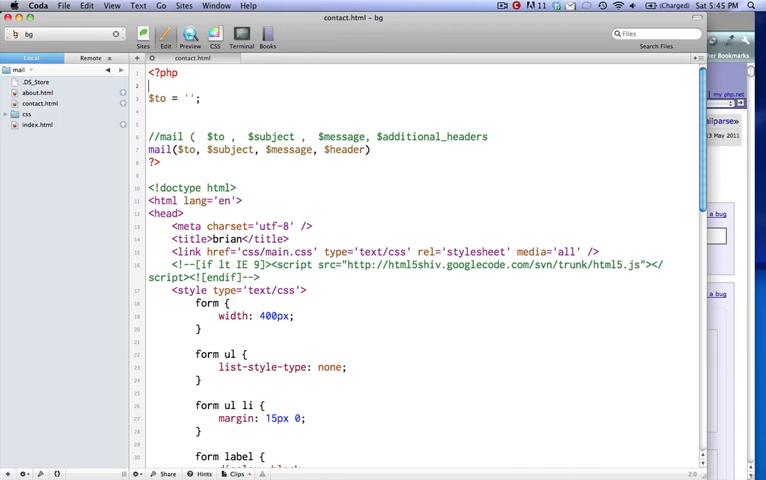
pyautogui.write('var')
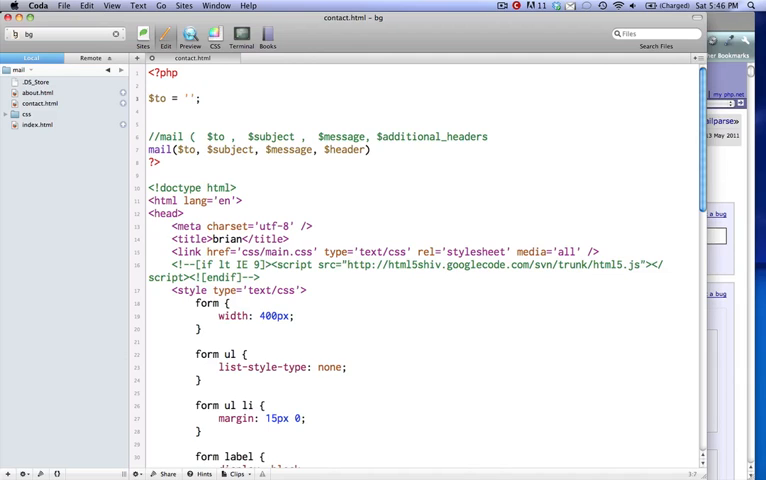
pyautogui.click(188, 98)
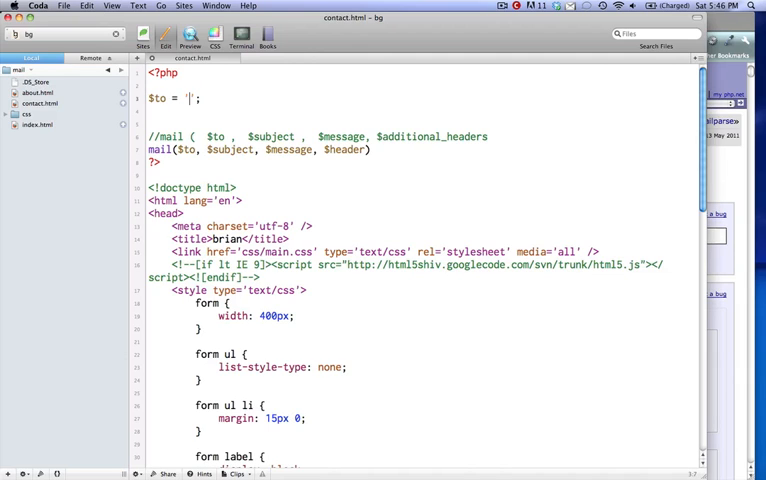
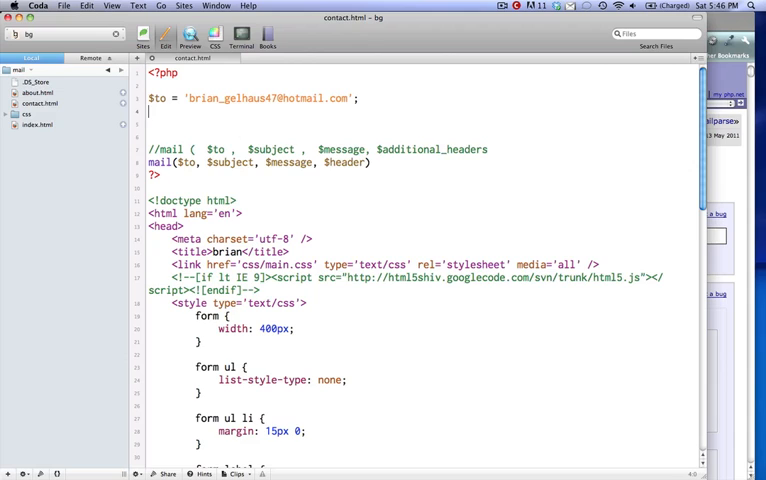
# Assign $subject = 'this came from your mother'; below $to and leave blank lines after it
pyautogui.write('$')
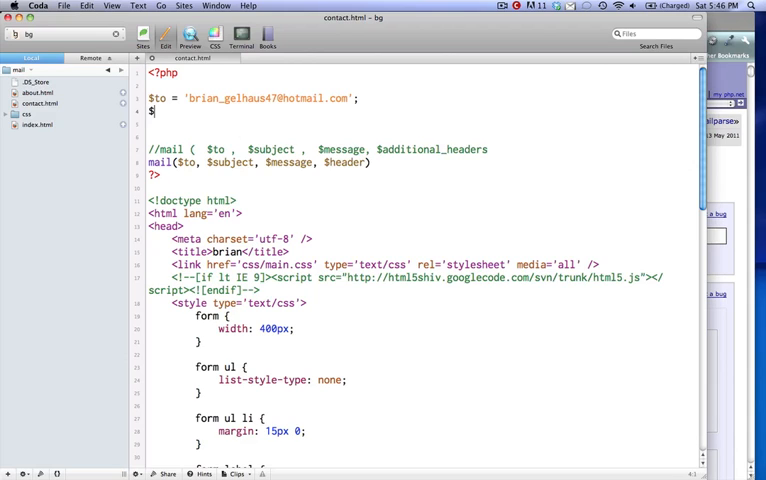
pyautogui.write('sub')
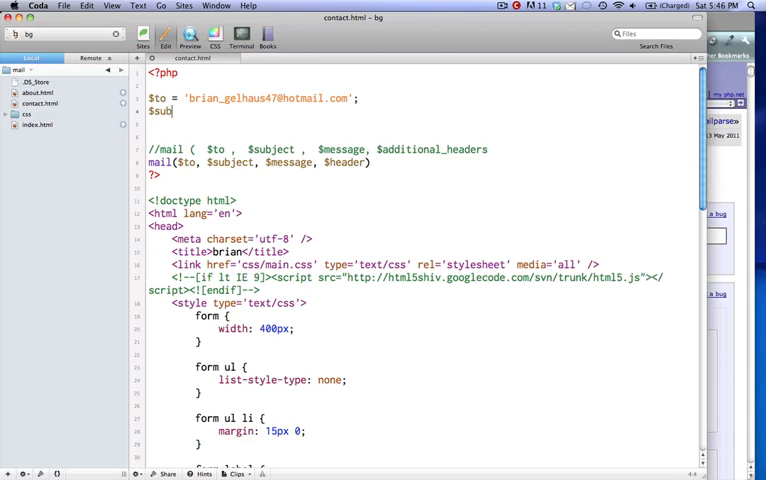
pyautogui.write("ject = '")
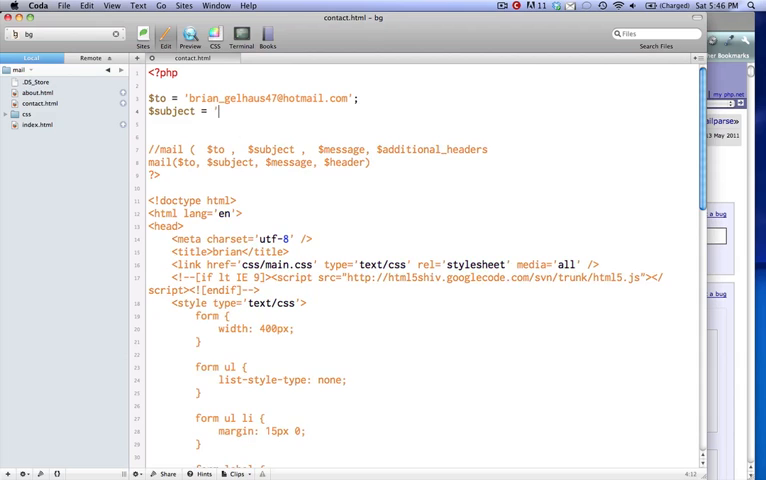
pyautogui.write("'';")
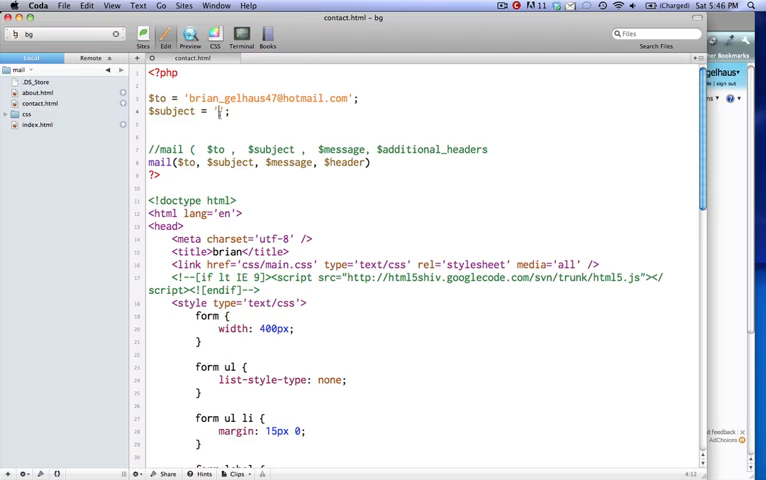
pyautogui.write('this came from your')
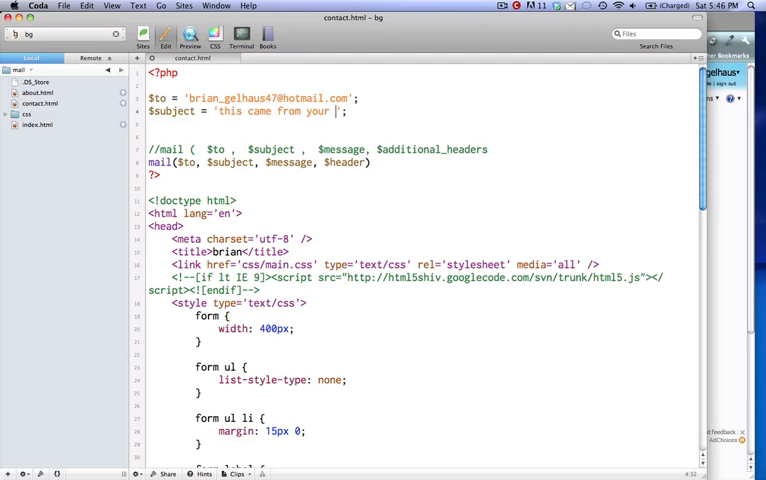
pyautogui.write('mother')
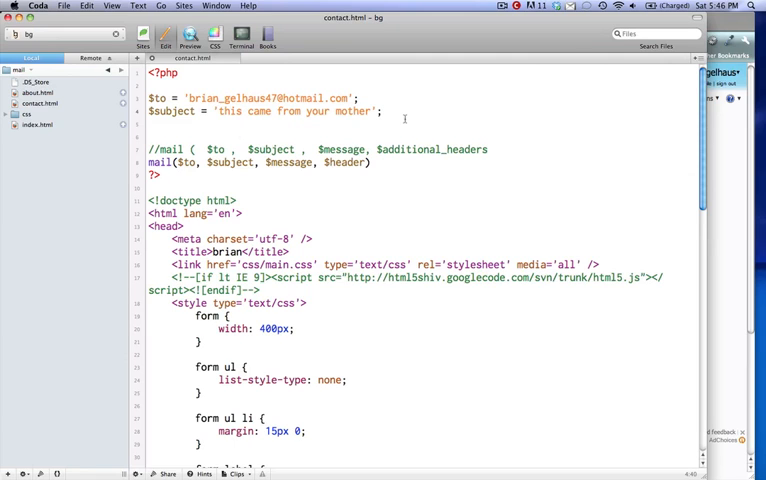
pyautogui.press('return')
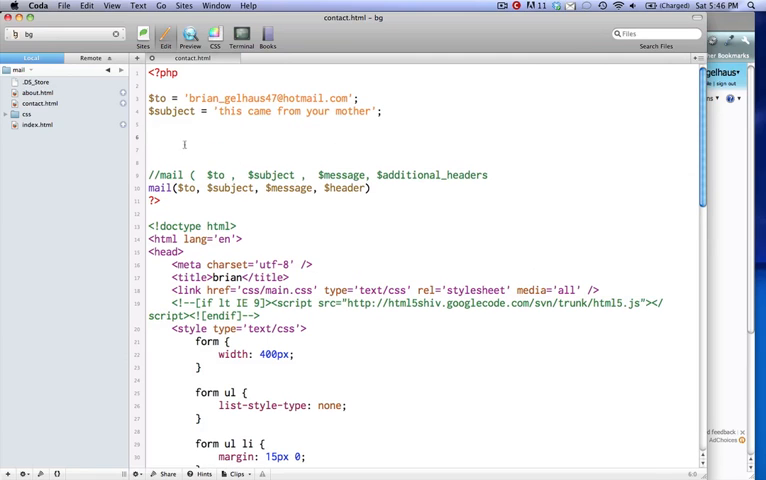
pyautogui.doubleClick(288, 188)
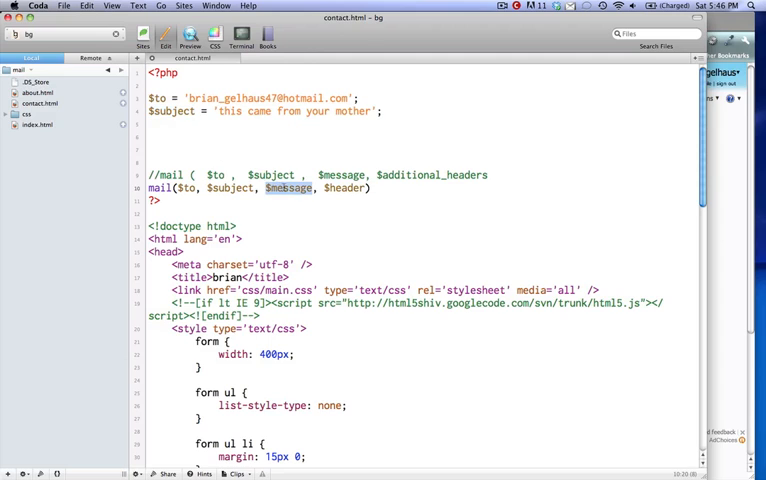
pyautogui.click(150, 136)
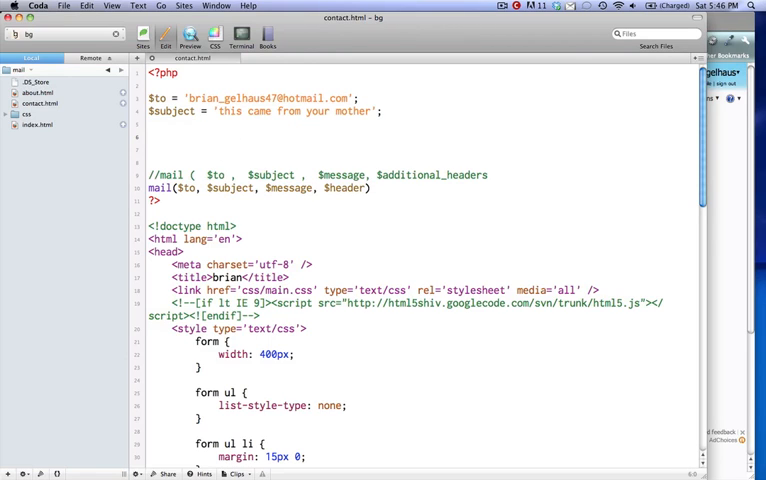
# Assign $message = <<<EMAIL with a closing EMAIL; line and an empty line inside the heredoc
pyautogui.write('$message =')
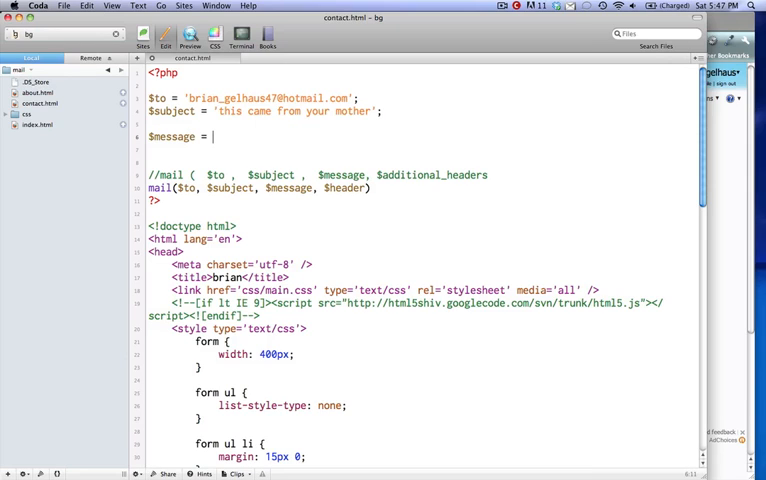
pyautogui.write('<<>>')
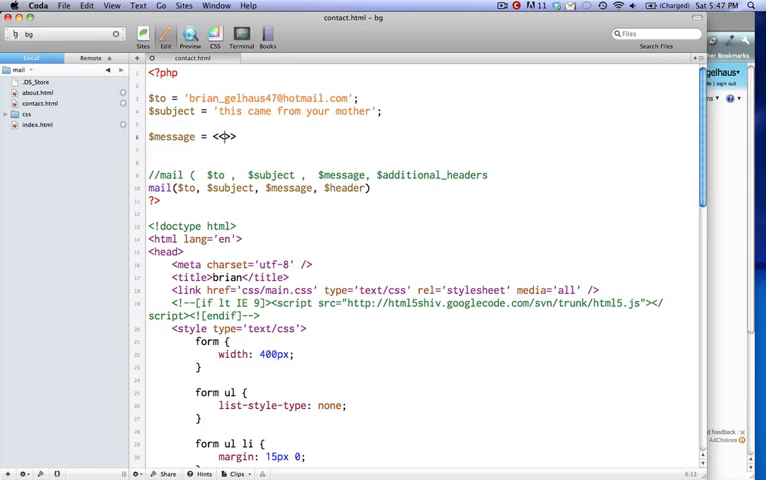
pyautogui.write('<')
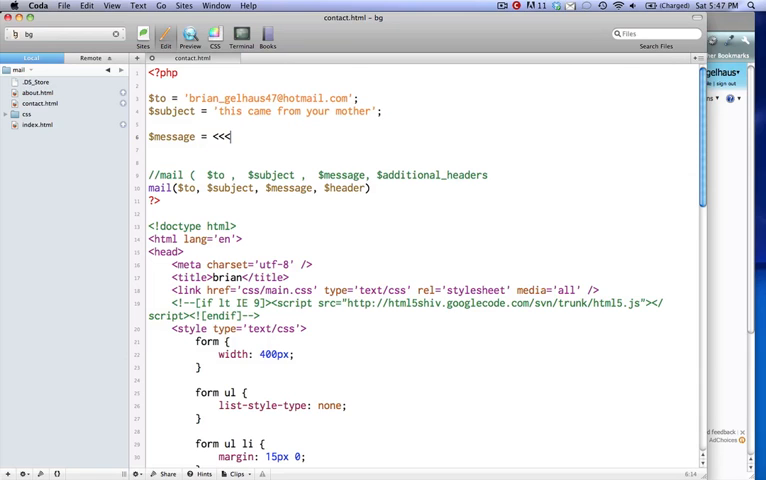
pyautogui.write('EMAIL')
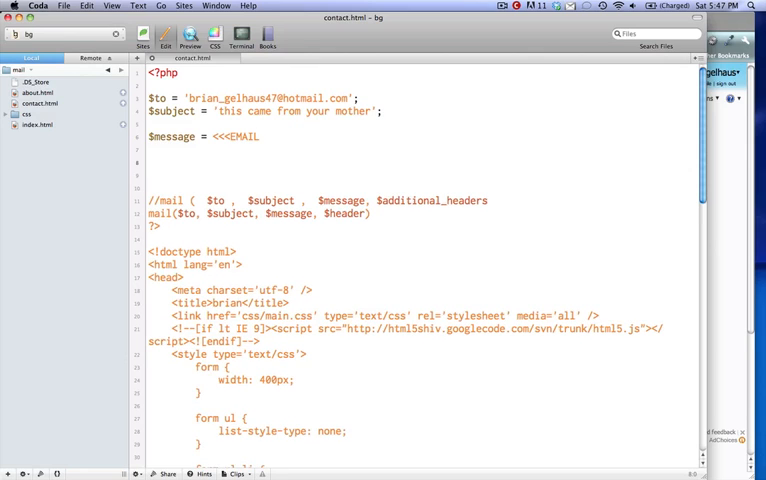
pyautogui.write('EMAIL')
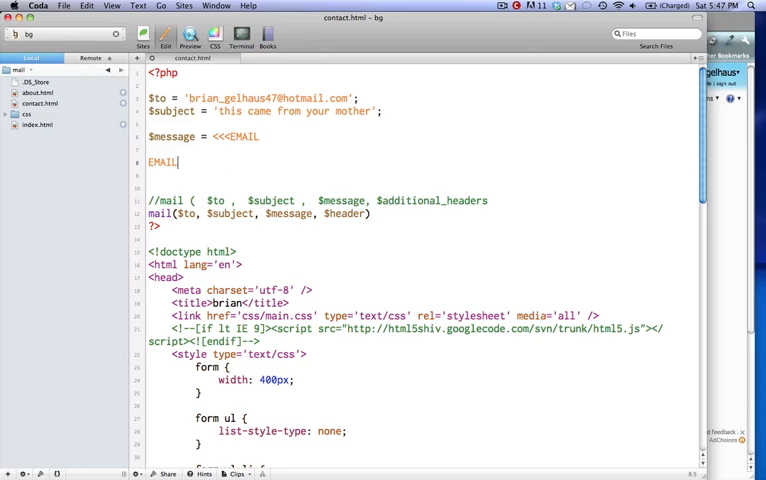
pyautogui.write(';')
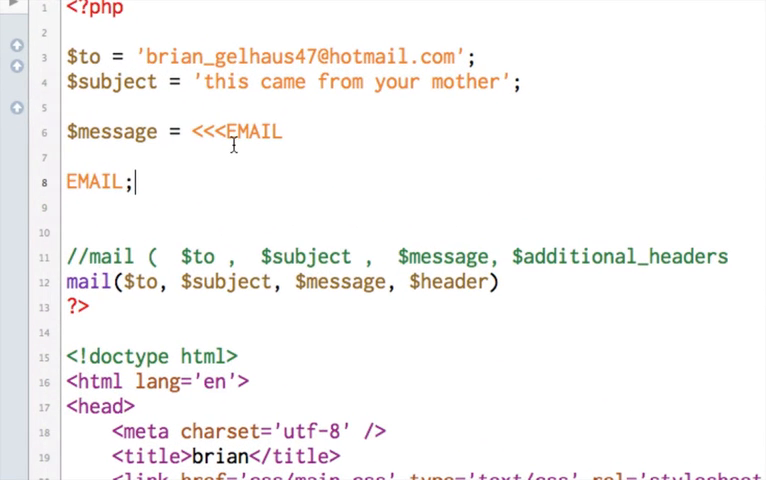
pyautogui.click(66, 180)
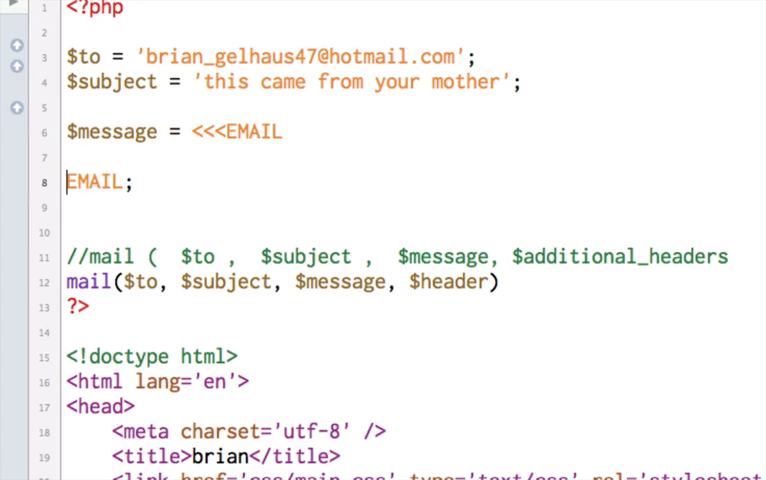
pyautogui.click(158, 156)
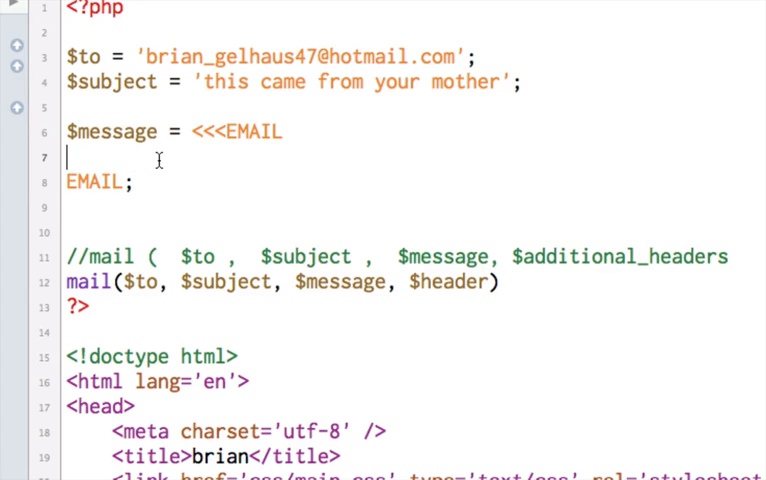